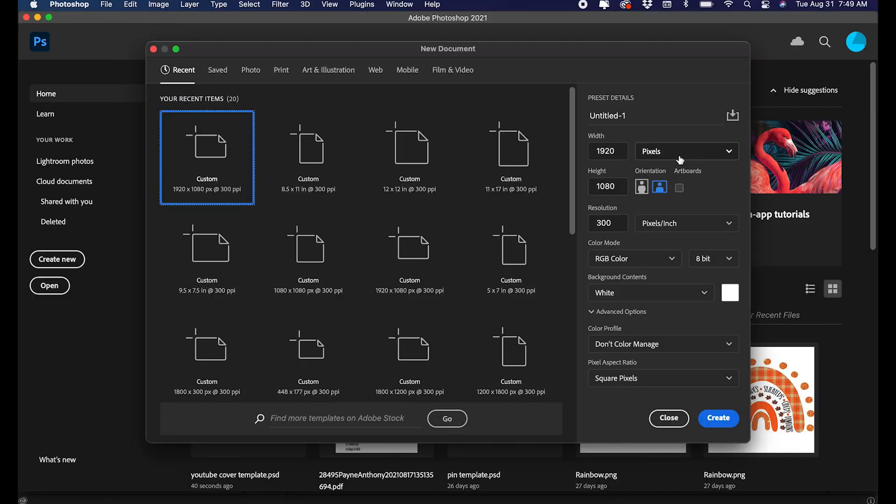
- Create a new document 6.75 × 9.25 inches at 300 ppi, measured in inches
click(686, 150)
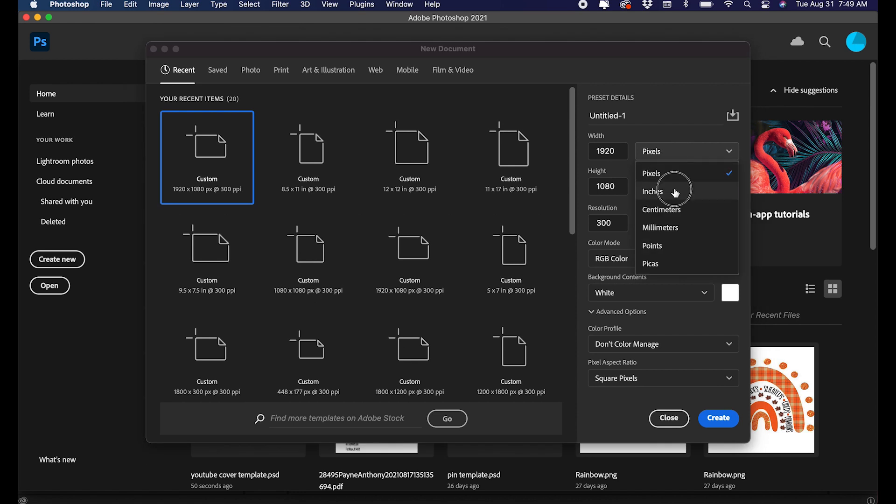
click(653, 191)
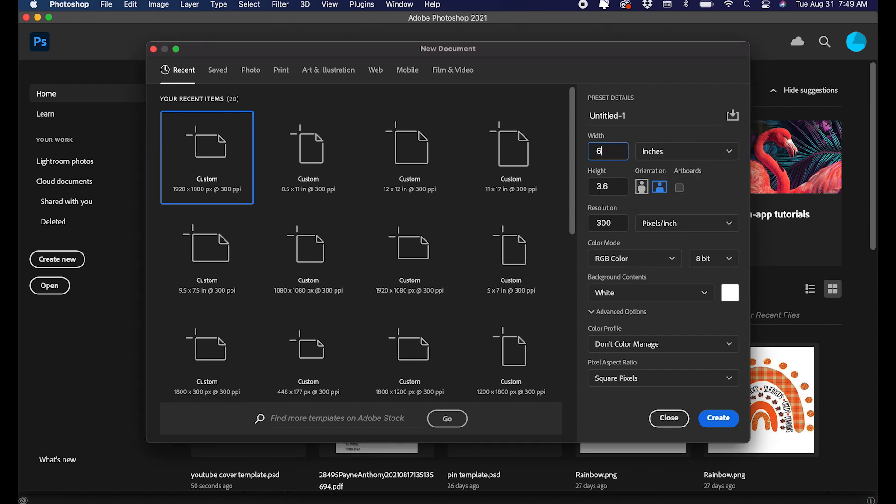
text(6.75)
click(608, 186)
text(9)
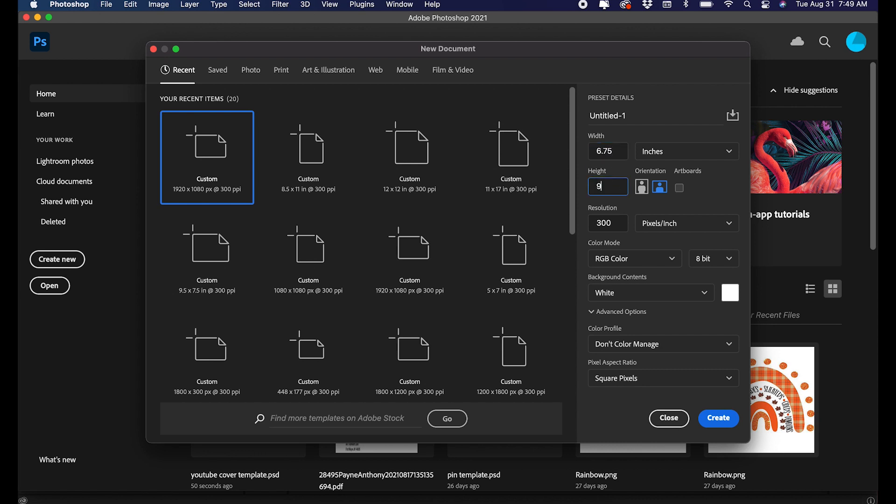
text(.25)
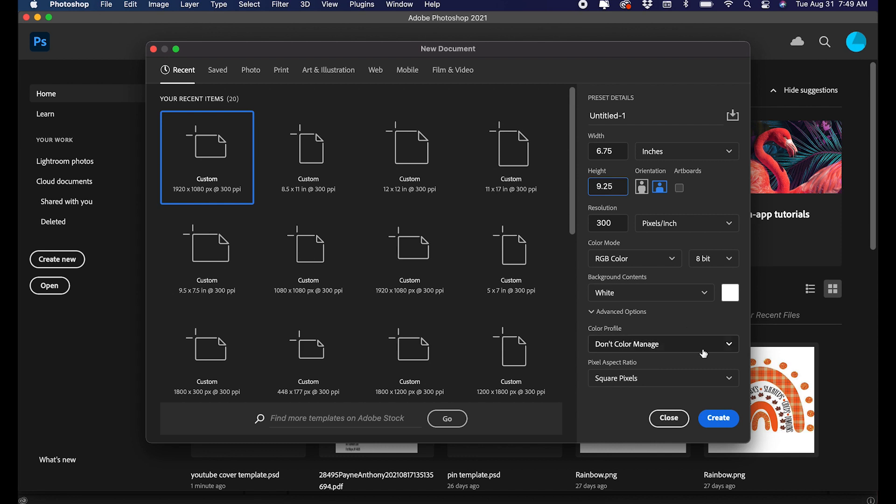
click(718, 418)
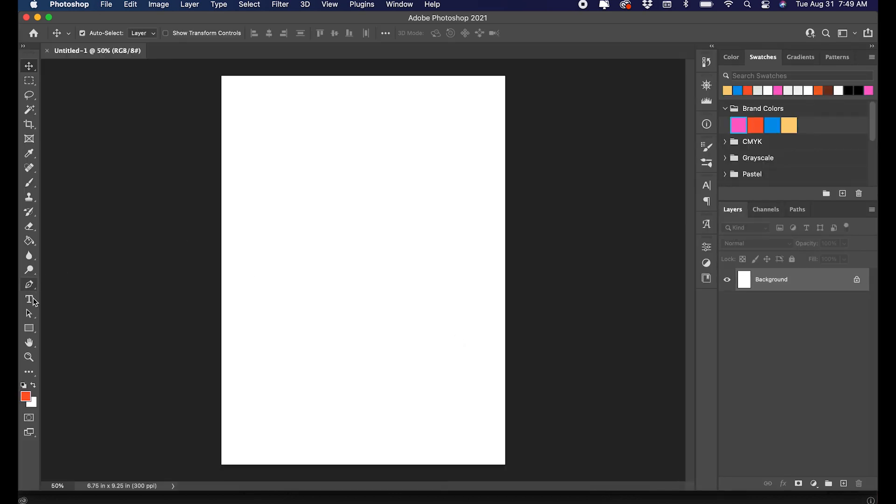
- Add ARIA, ZARIYON and TAMERA text layers, then toggle the background to check them
click(28, 298)
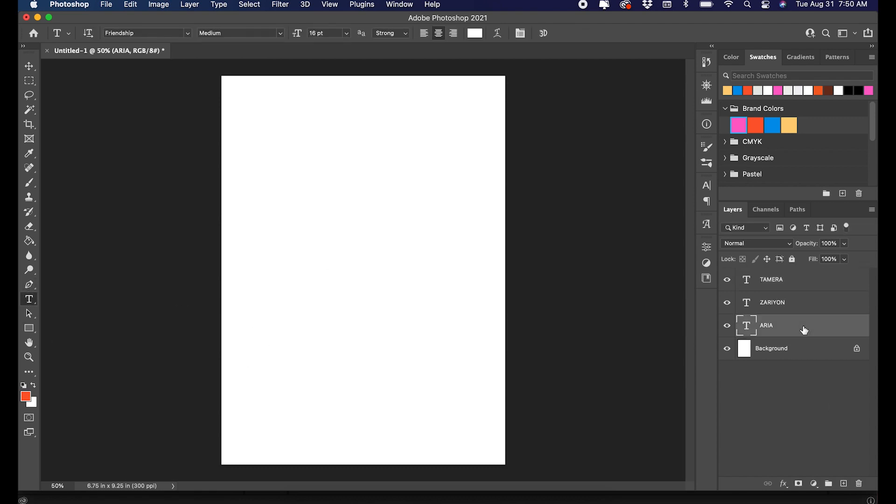
mouse_move(40, 74)
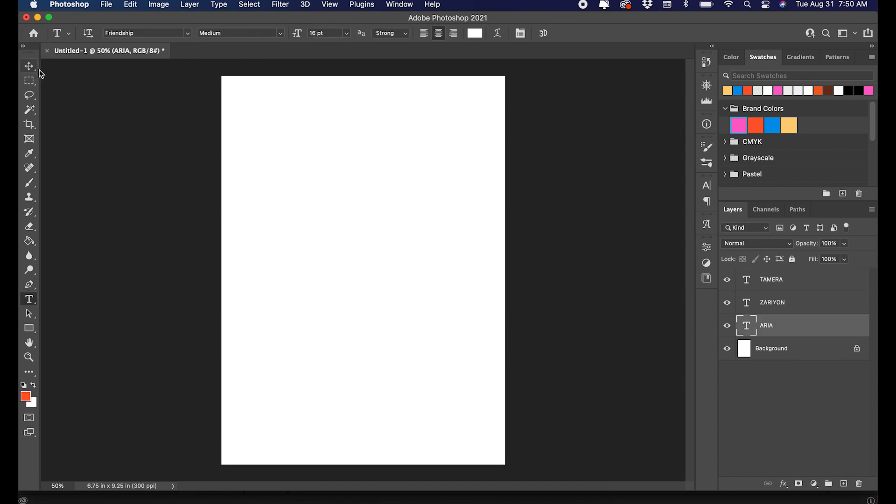
click(28, 66)
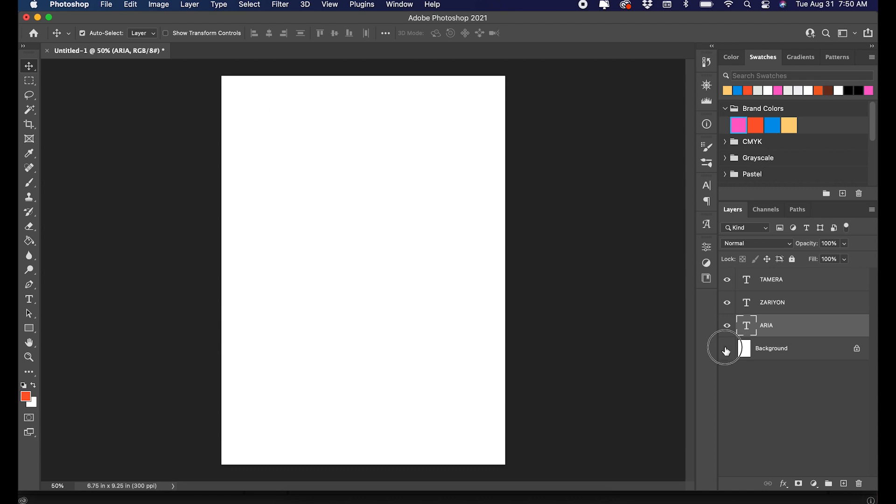
click(728, 348)
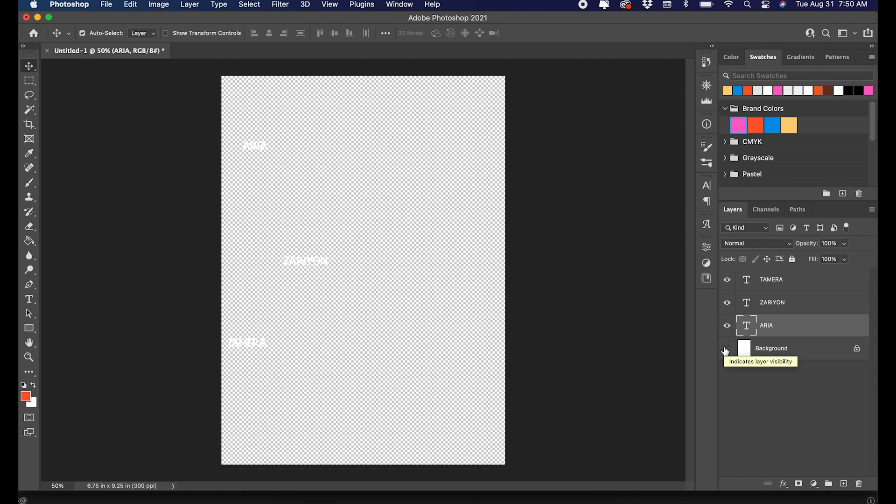
click(727, 349)
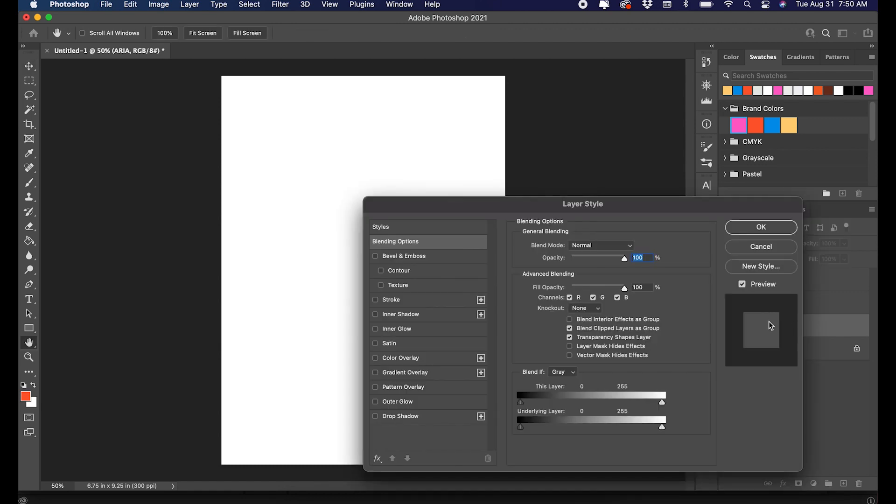
mouse_move(388, 337)
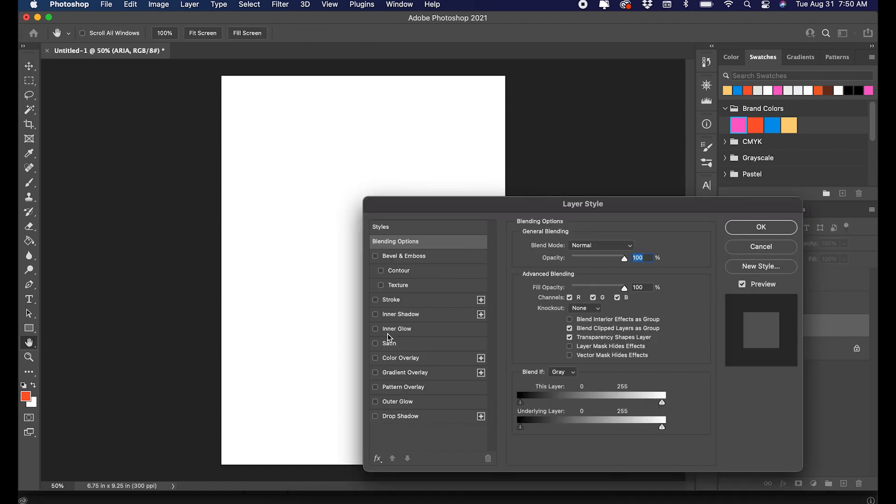
- Give the ARIA layer a pink Color Overlay style
click(376, 358)
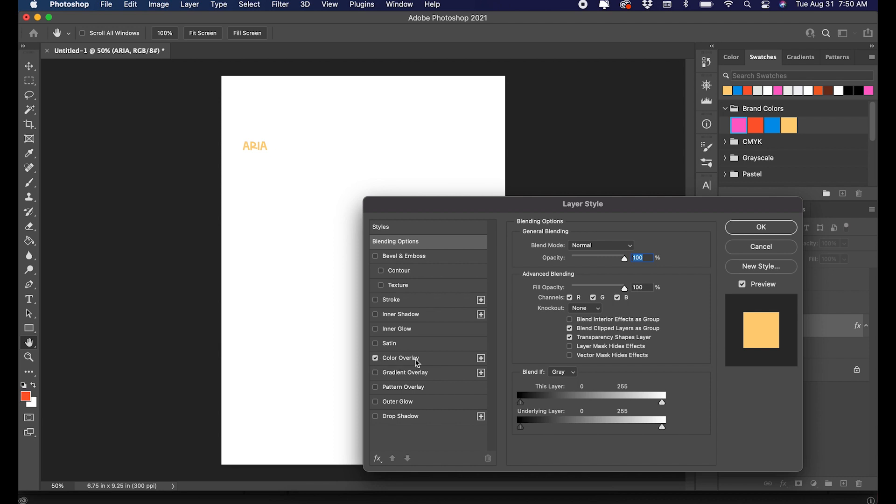
click(400, 358)
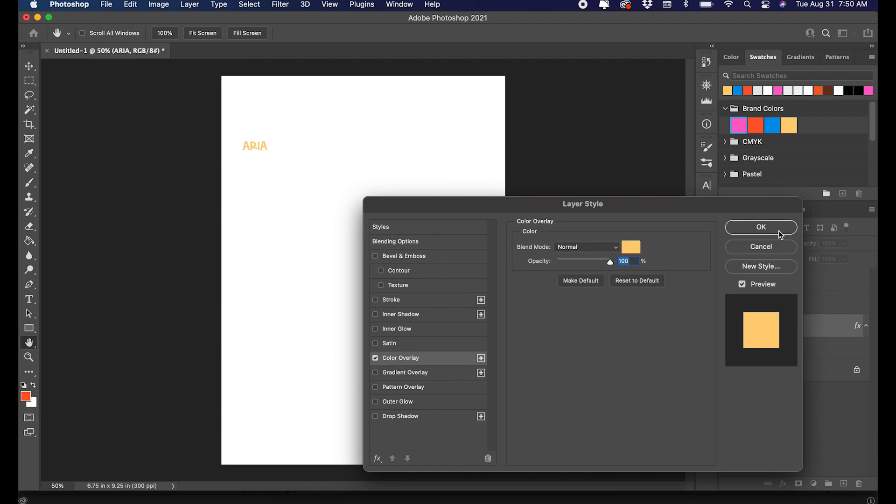
mouse_move(749, 217)
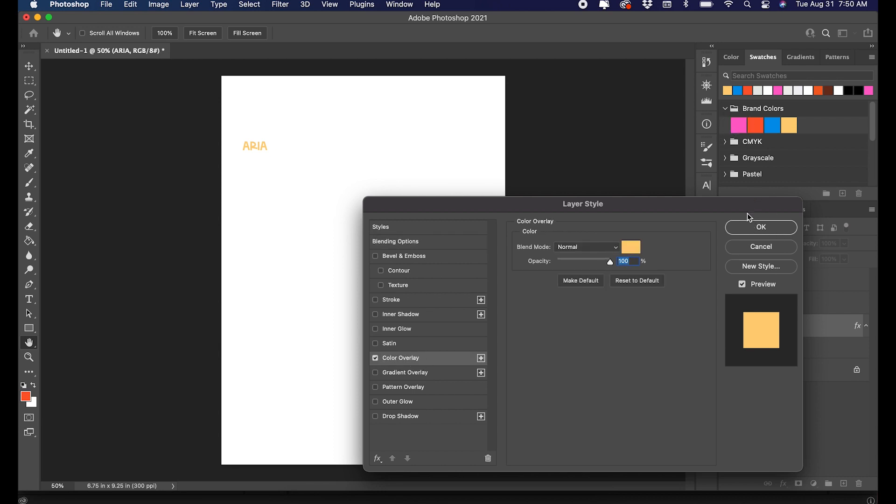
click(631, 246)
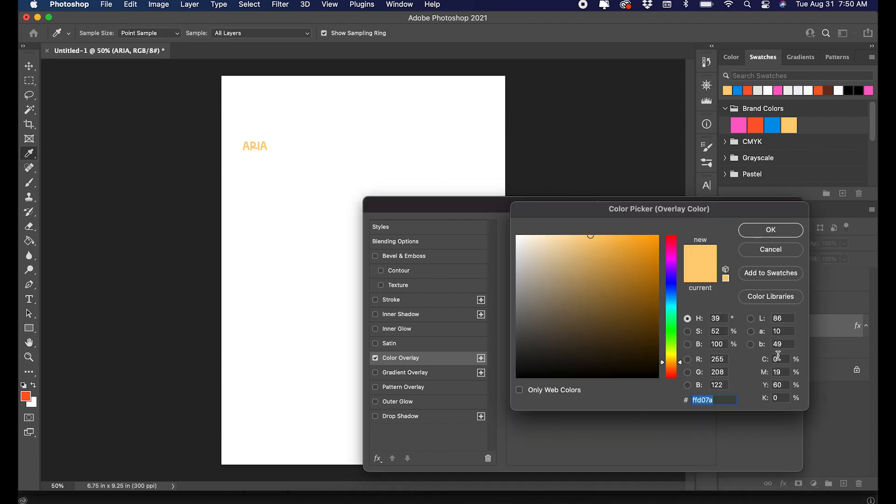
click(771, 229)
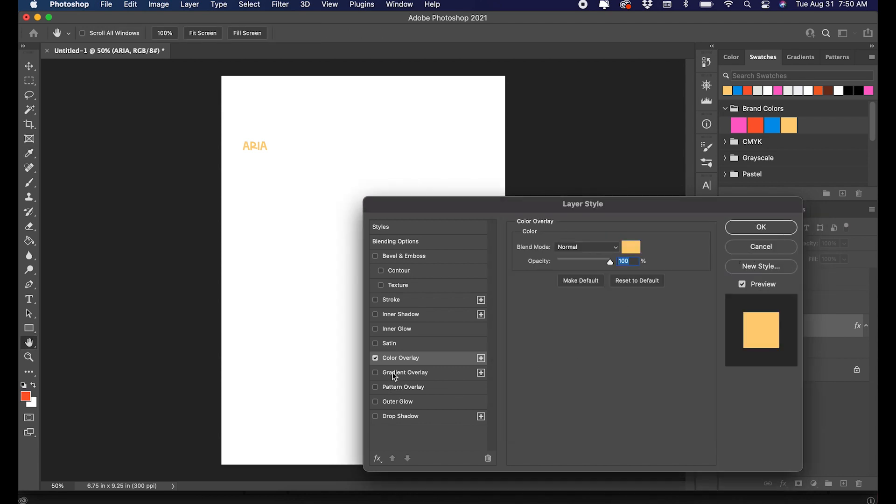
mouse_move(429, 367)
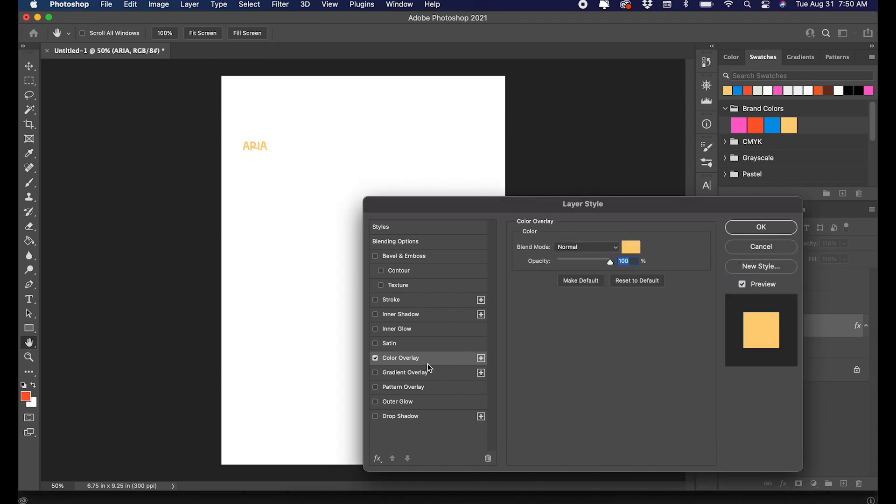
click(631, 247)
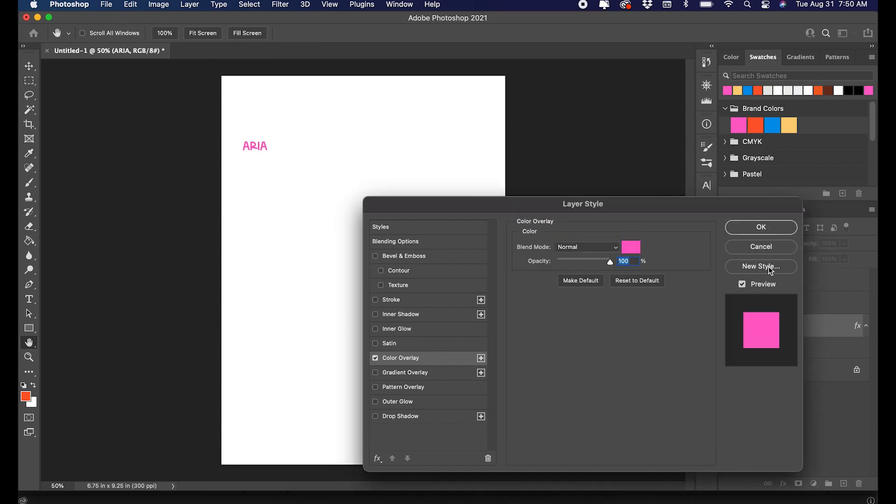
click(395, 242)
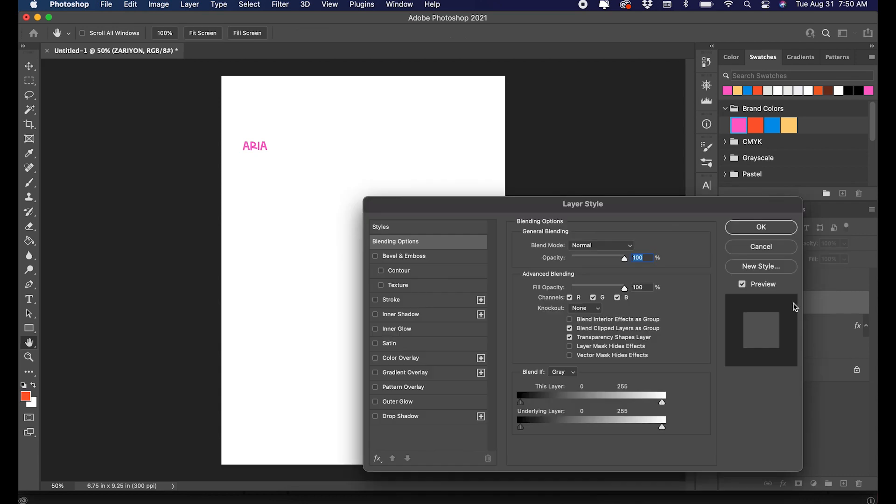
- Close ZARIYON's style settings and line TAMERA up beside ZARIYON in a row
click(761, 227)
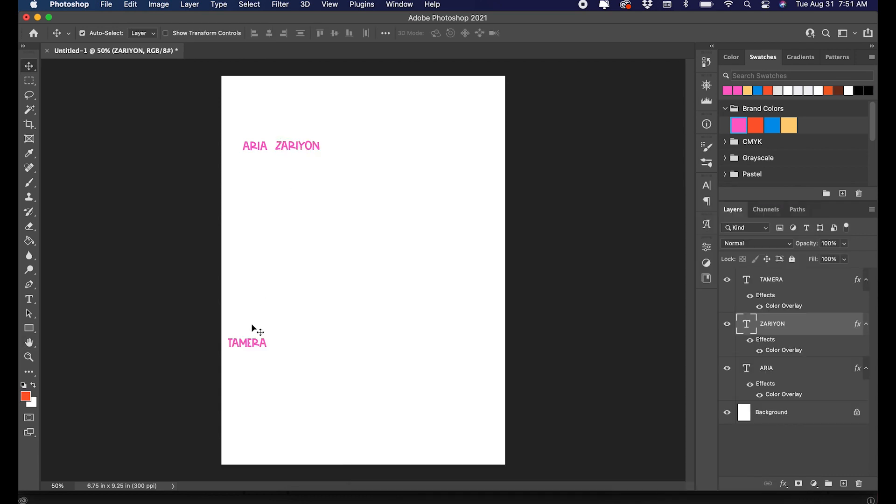
drag(246, 342, 343, 146)
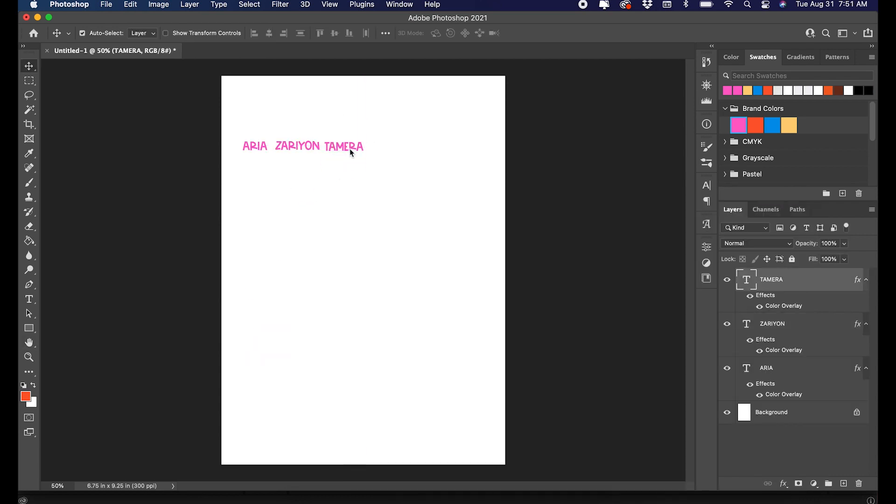
drag(343, 145, 364, 146)
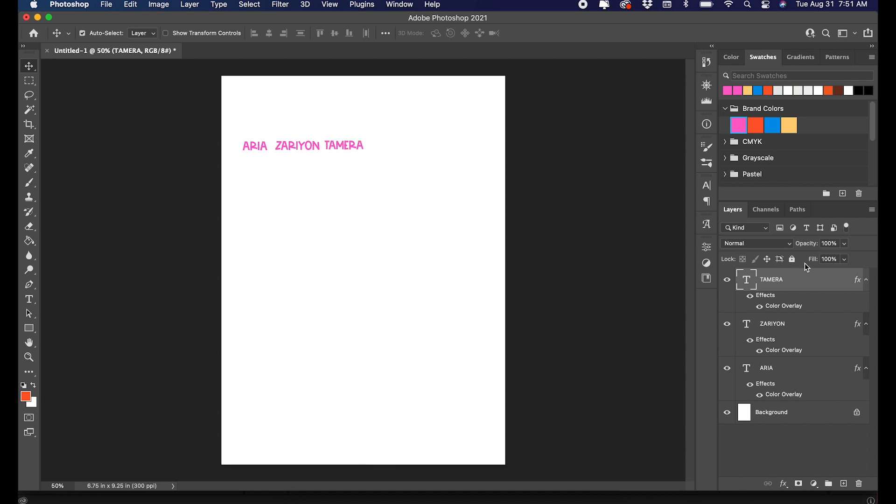
mouse_move(360, 6)
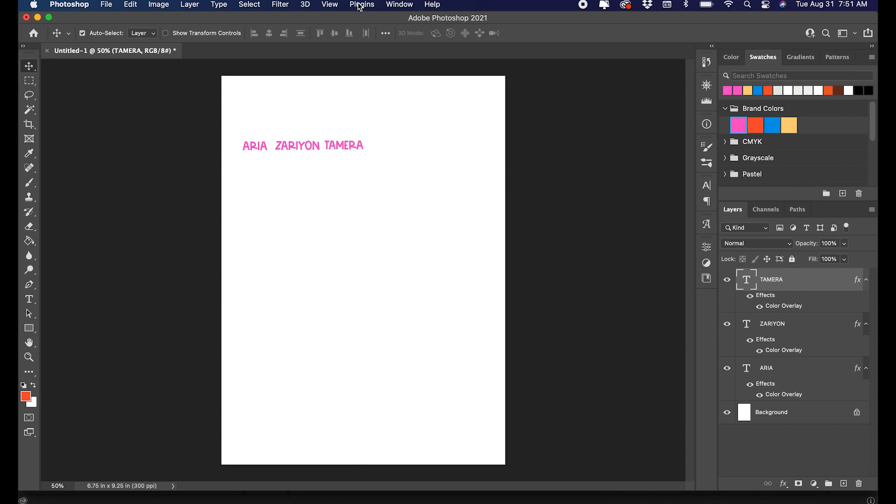
- Free-transform all three names to span the page and stagger them on separate lines
click(399, 5)
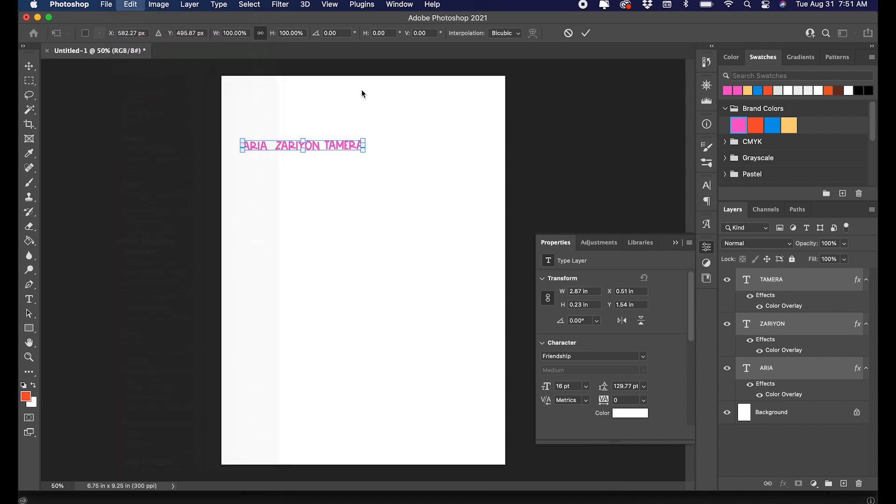
drag(366, 155, 491, 235)
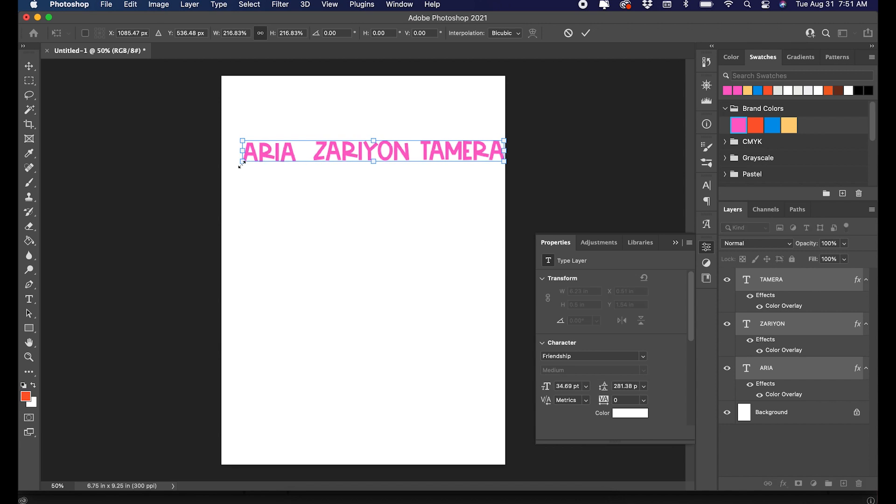
drag(239, 165, 224, 179)
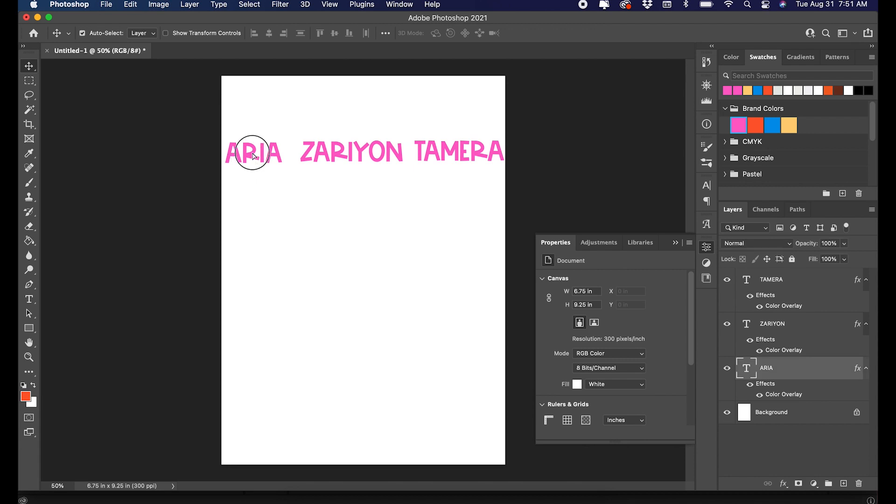
drag(253, 151, 263, 109)
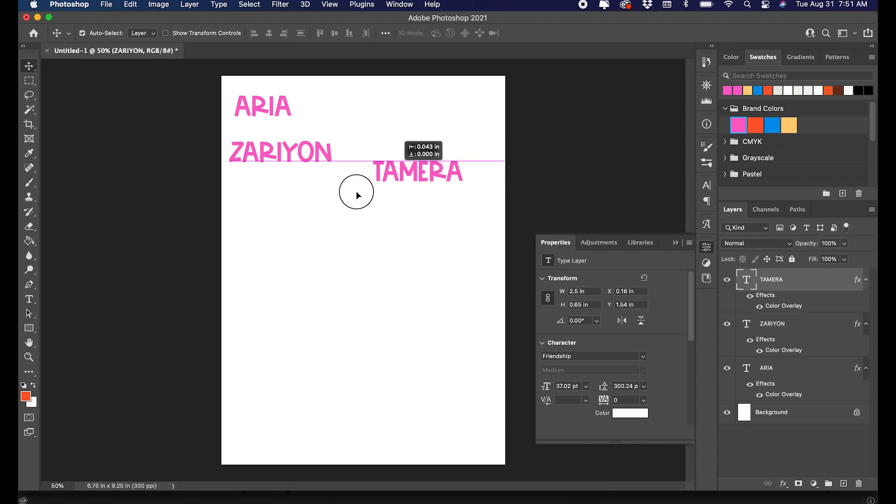
drag(417, 171, 274, 197)
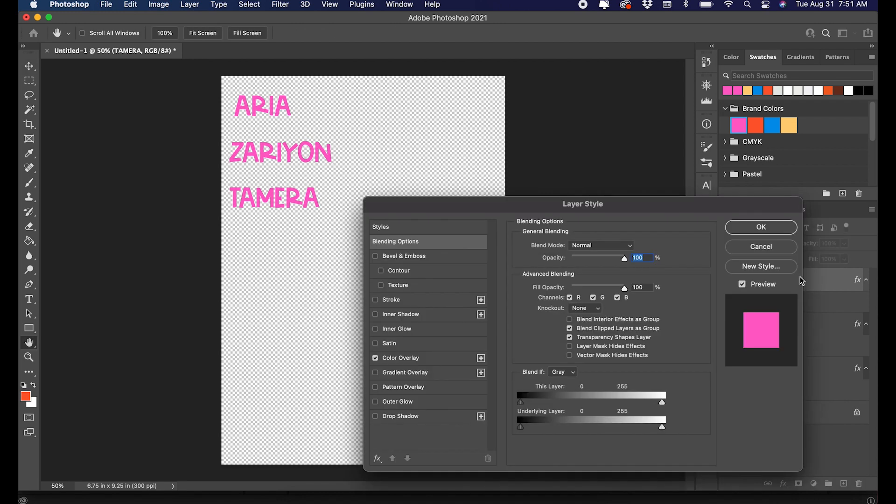
- Confirm TAMERA's pink overlay and give TAMERA a 35 px white Stroke
click(761, 227)
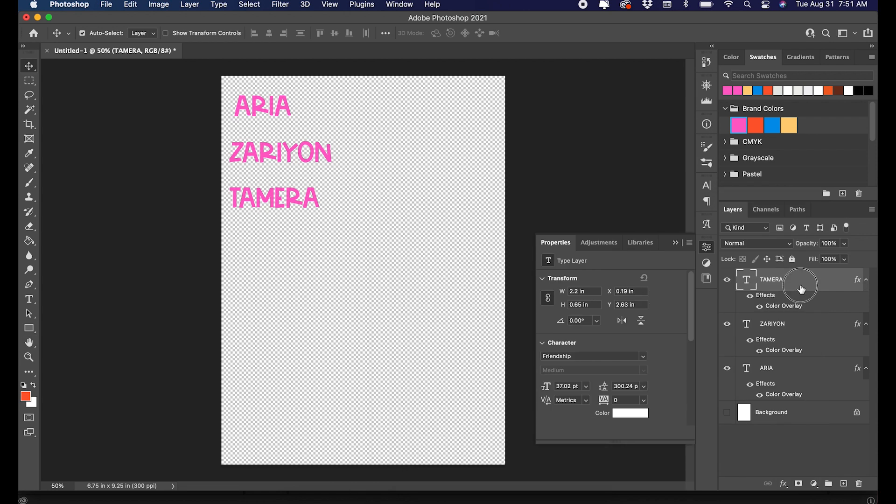
double_click(800, 286)
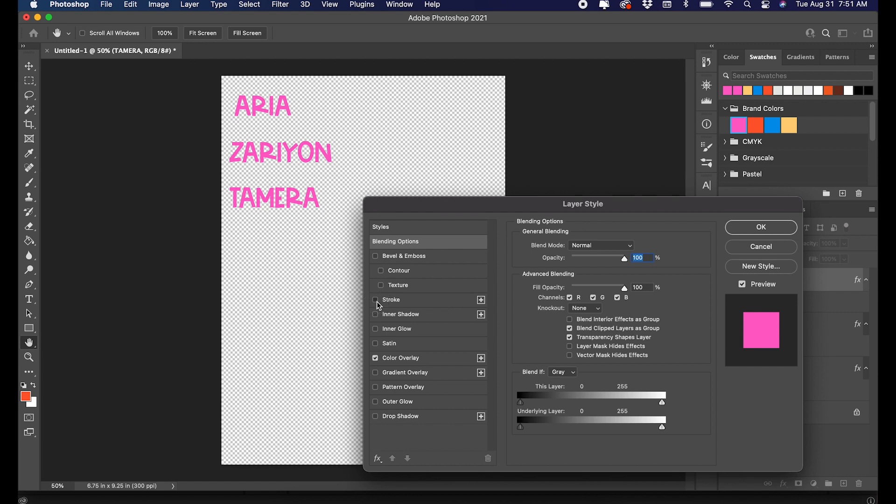
click(374, 300)
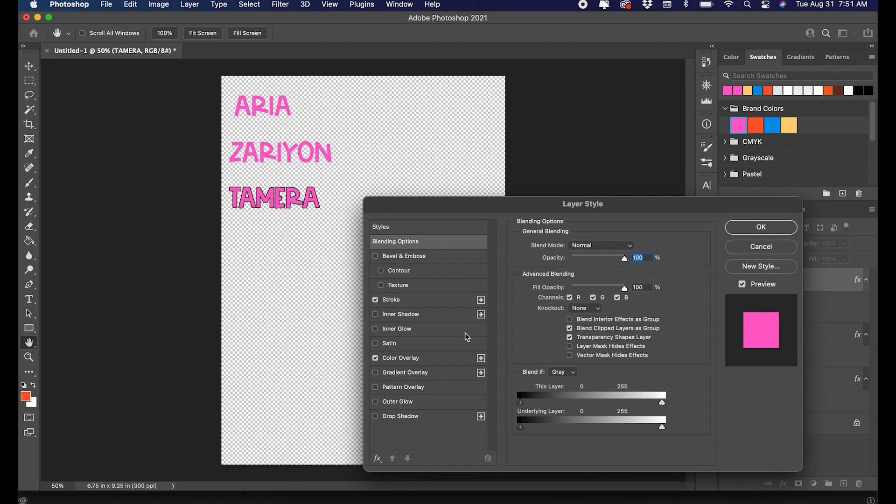
click(390, 299)
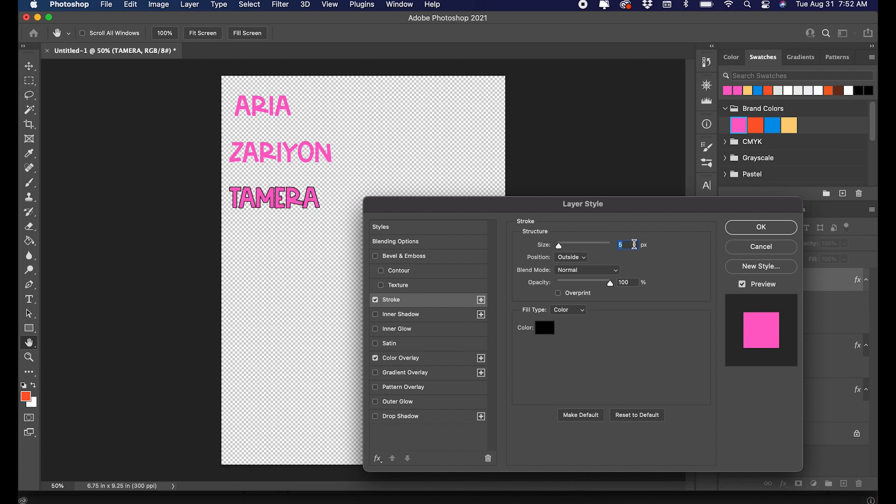
drag(559, 245, 576, 245)
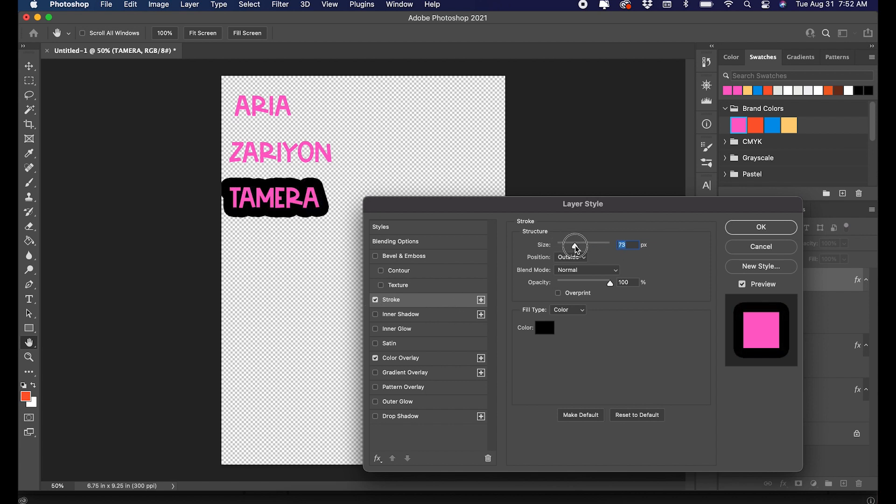
drag(576, 245, 567, 244)
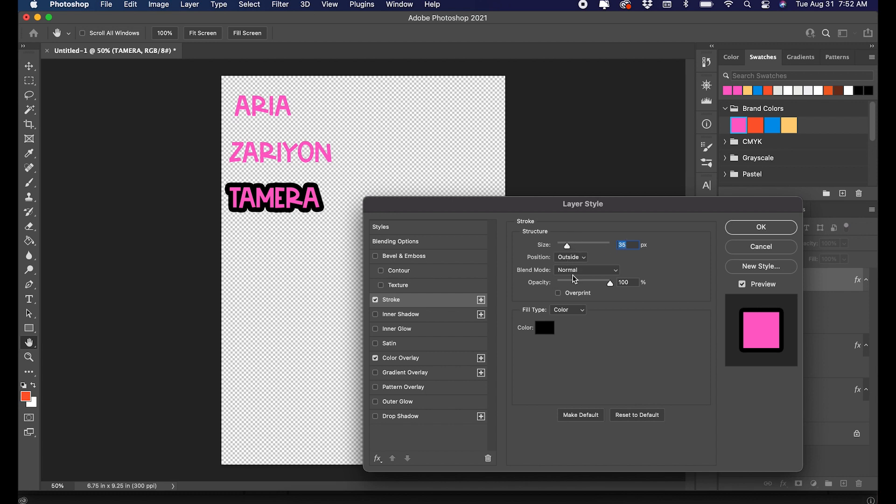
click(544, 327)
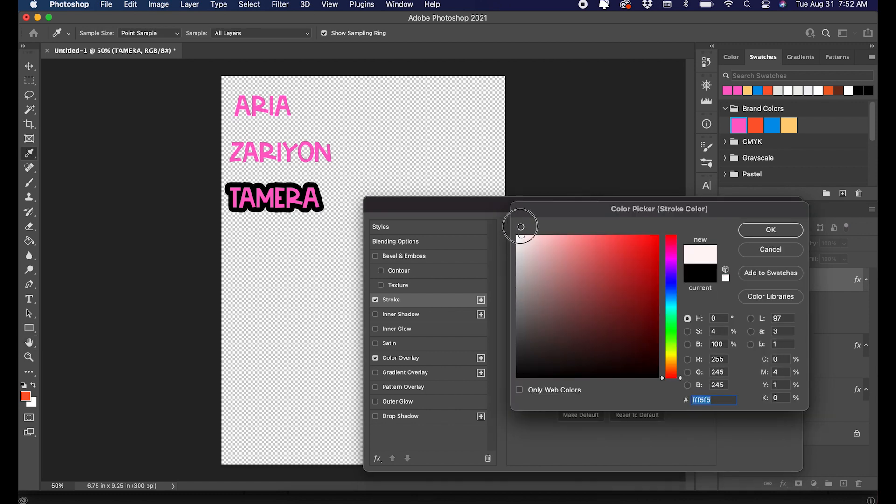
click(770, 230)
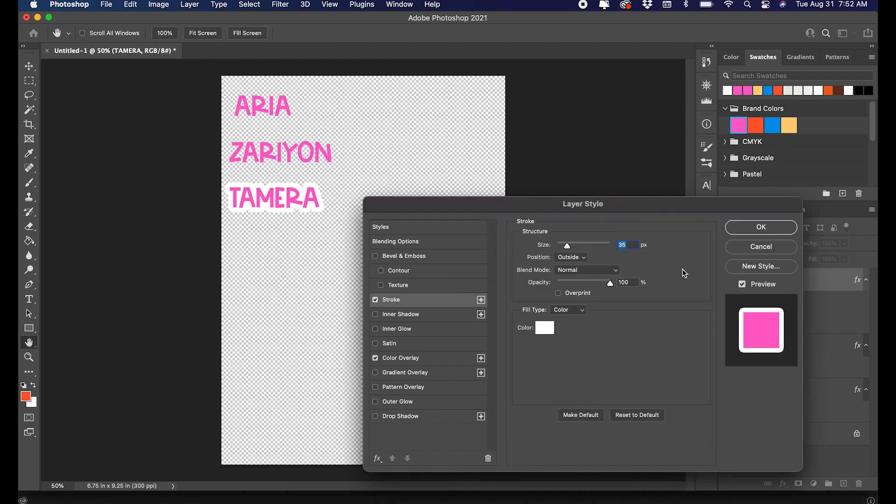
click(760, 227)
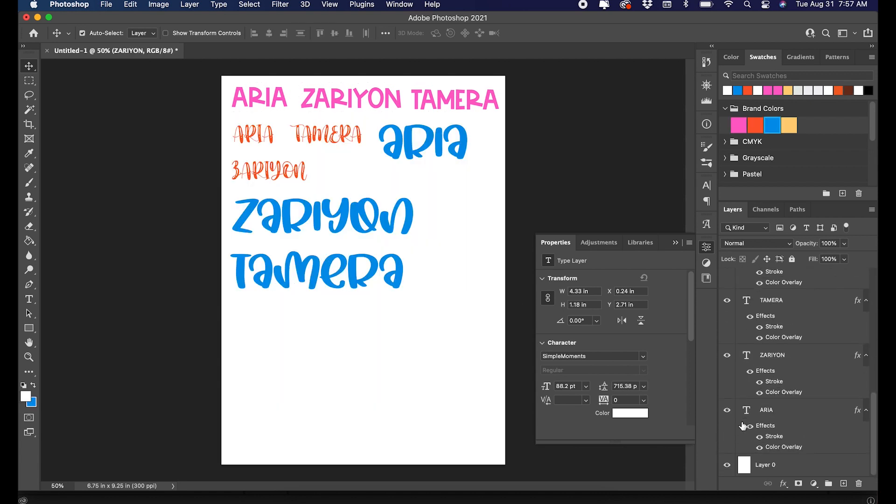
- Hide the Layer 0 background and select the ZARIYON layer
click(728, 465)
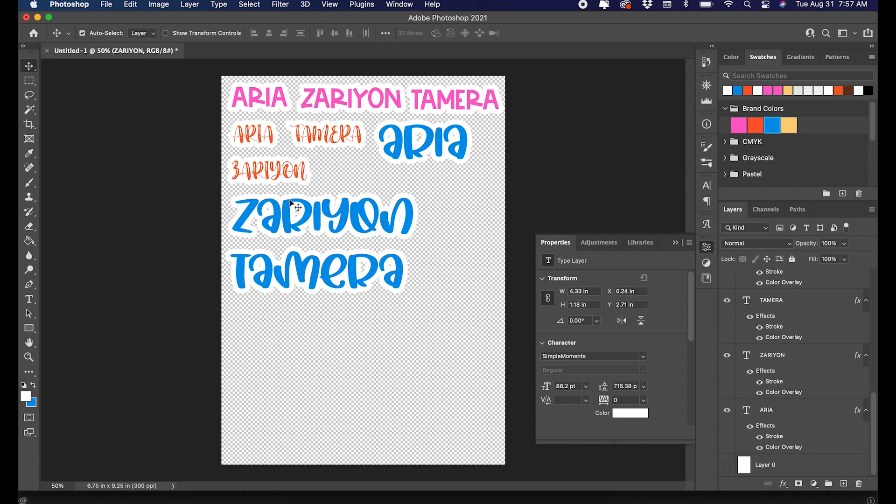
mouse_move(305, 223)
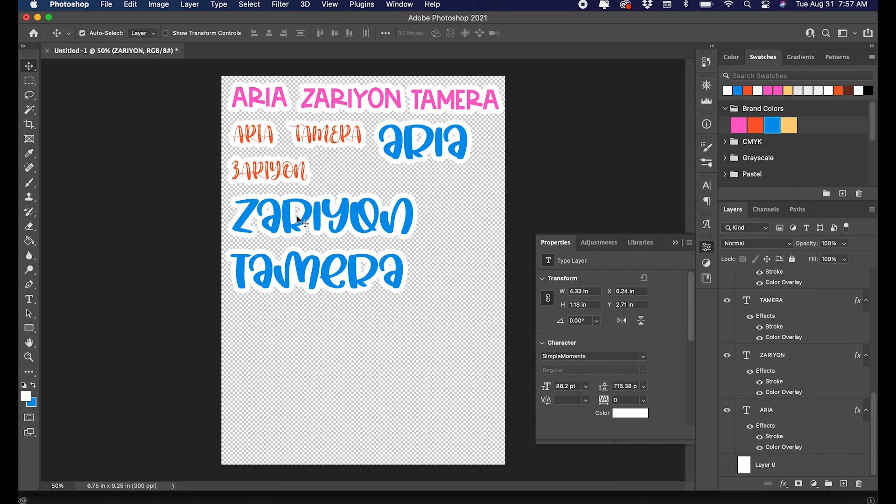
mouse_move(263, 236)
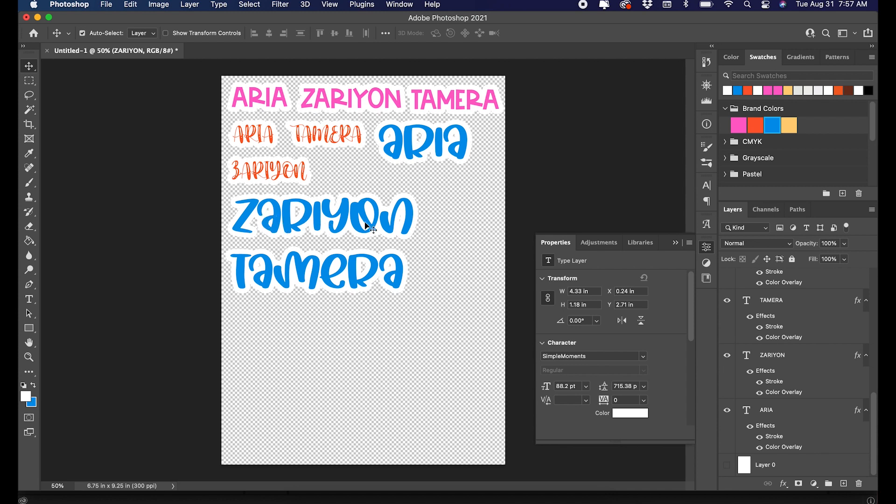
mouse_move(430, 203)
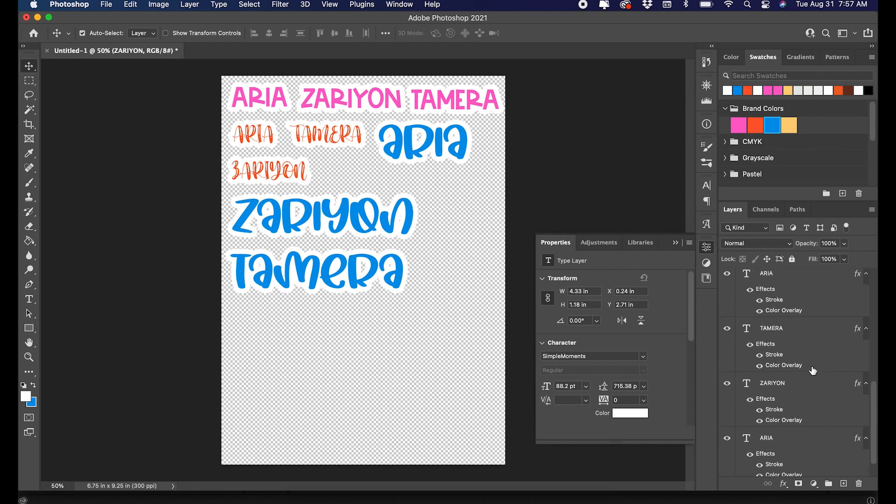
click(772, 334)
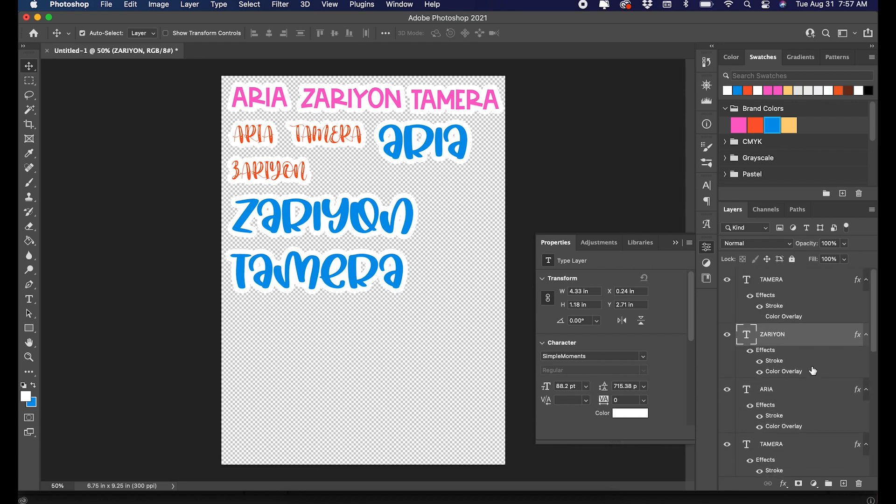
- Try thicker and thinner stroke sizes on TAMERA, then discard the changes
double_click(774, 361)
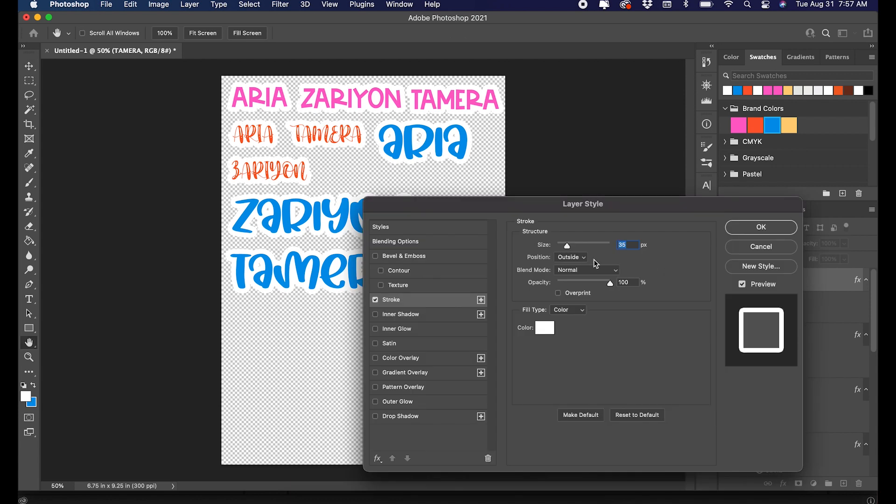
drag(567, 245, 575, 245)
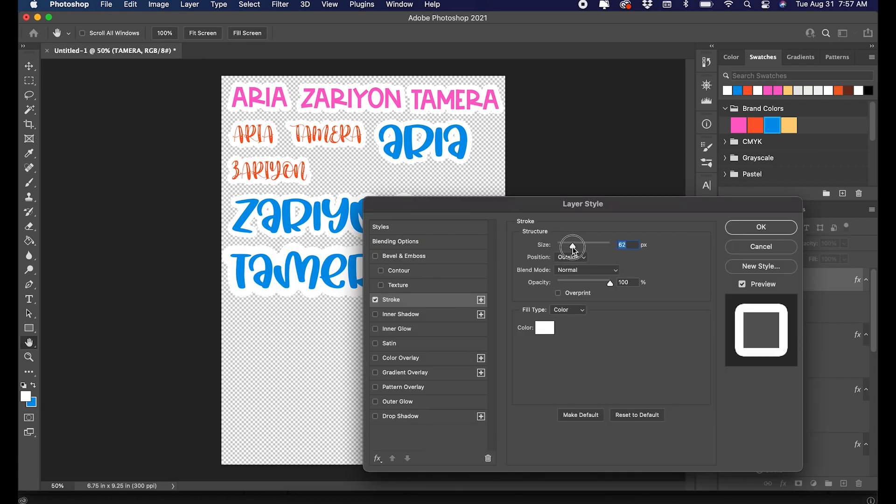
drag(576, 245, 572, 245)
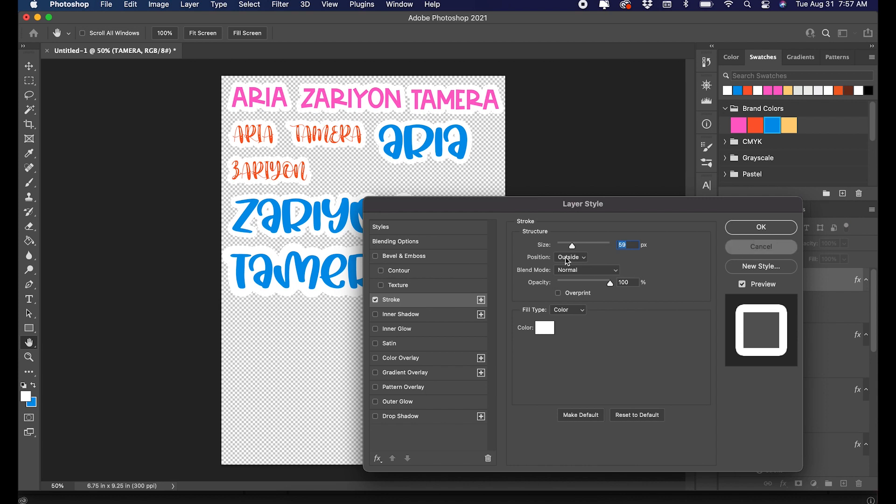
click(760, 227)
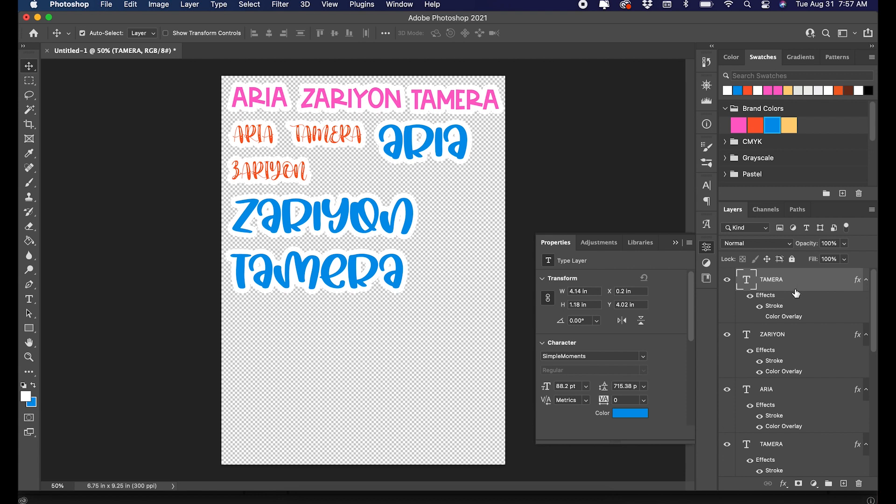
- Set TAMERA's stroke size by entering 5, apply it, and show the background again
double_click(773, 306)
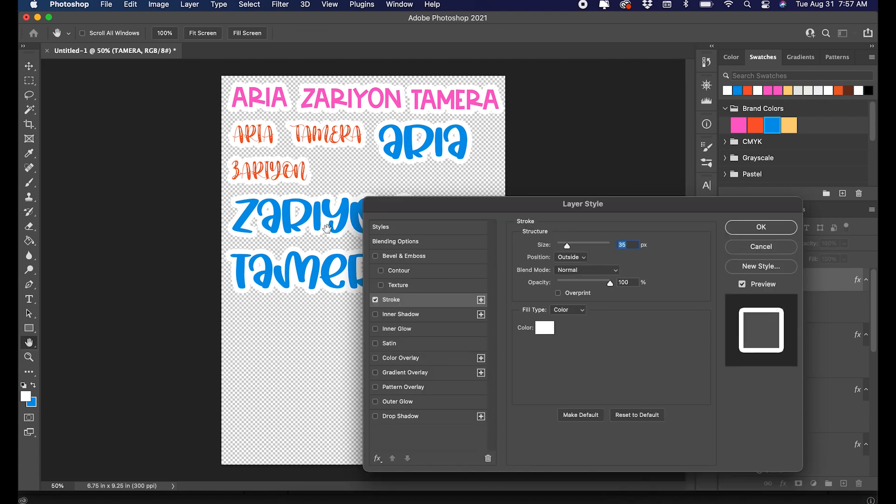
mouse_move(559, 258)
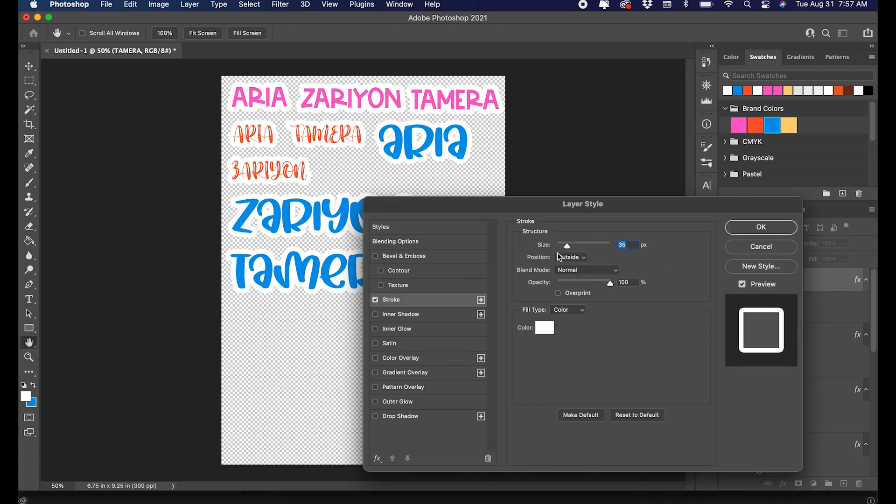
drag(568, 245, 571, 245)
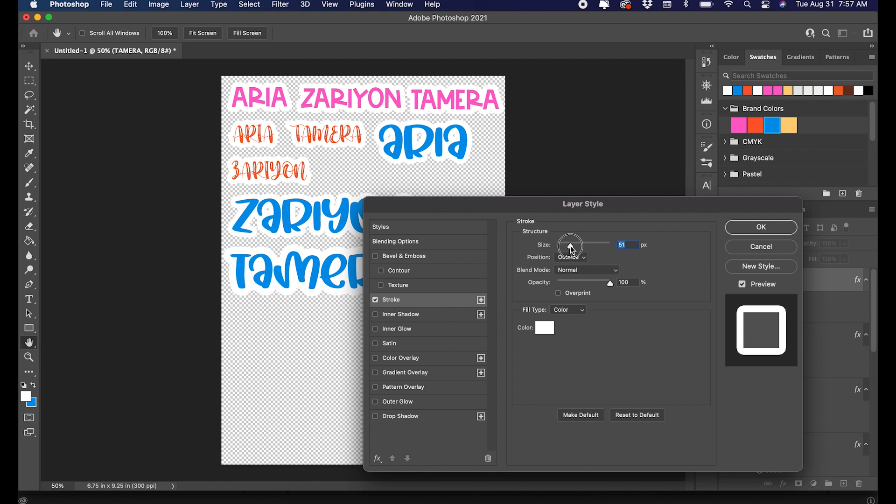
drag(570, 244, 570, 245)
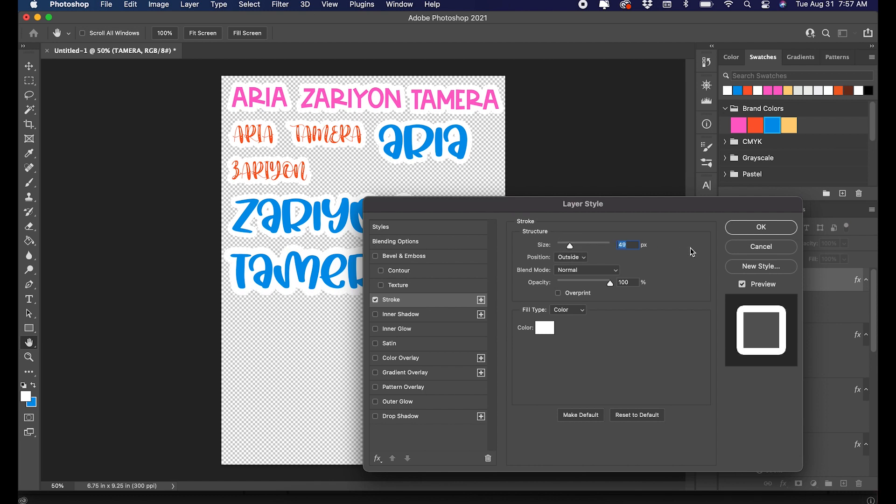
text(5)
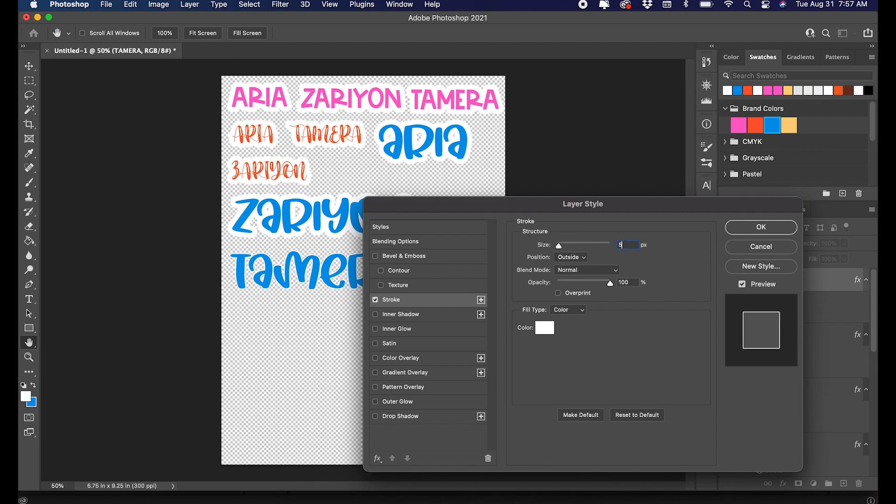
click(760, 227)
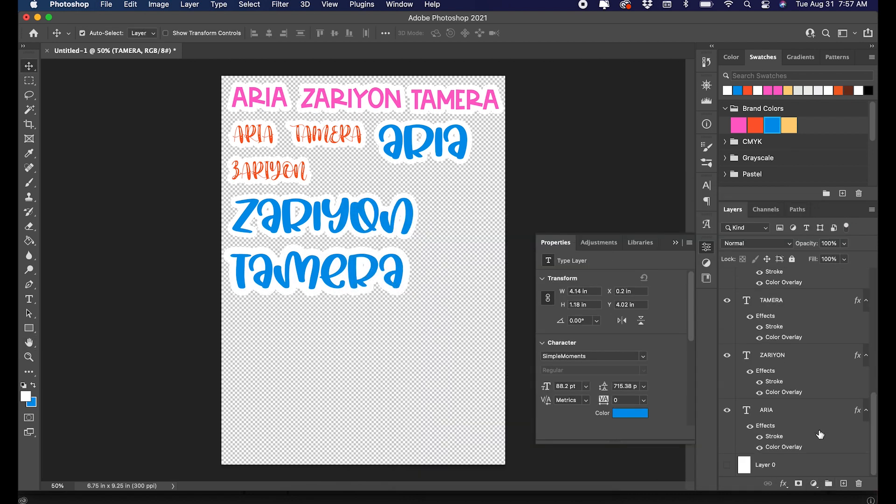
click(766, 465)
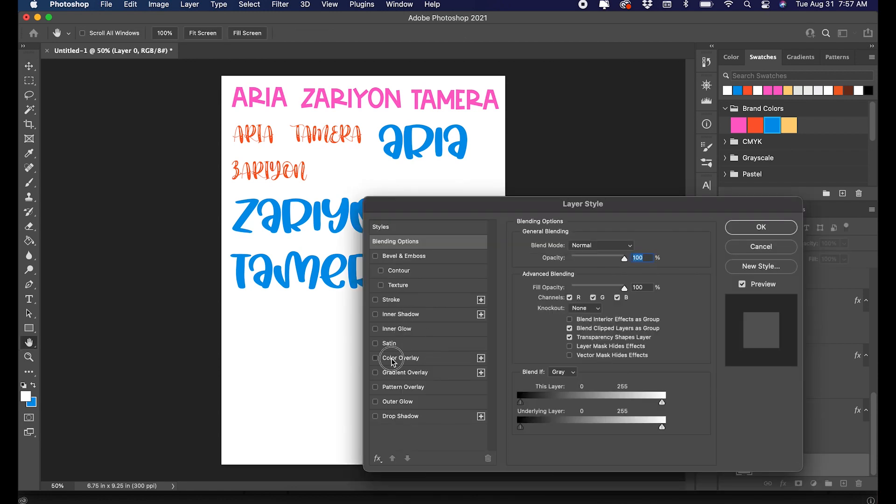
- Apply the background's orange overlay and thicken TAMERA's white stroke to 54 px
click(760, 227)
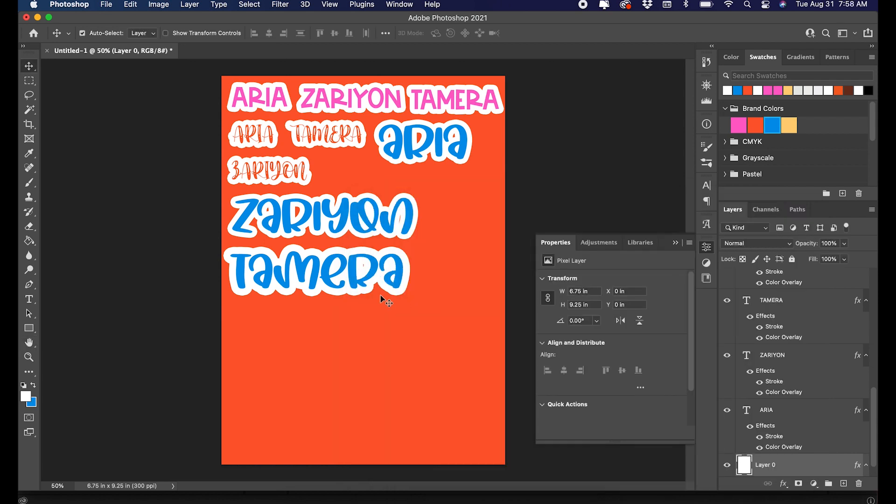
mouse_move(766, 347)
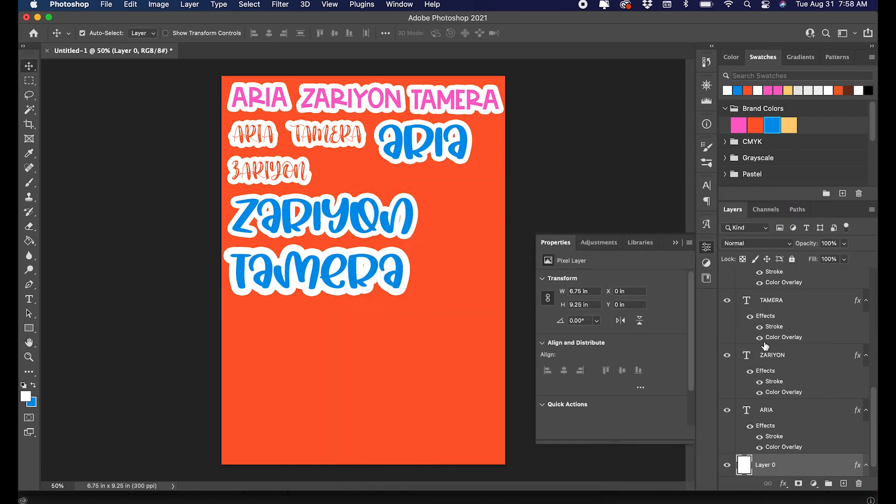
click(771, 279)
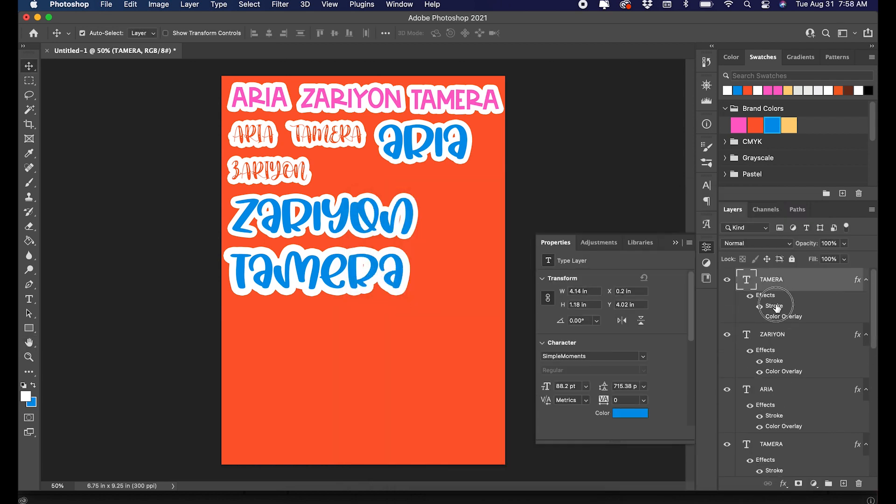
double_click(774, 306)
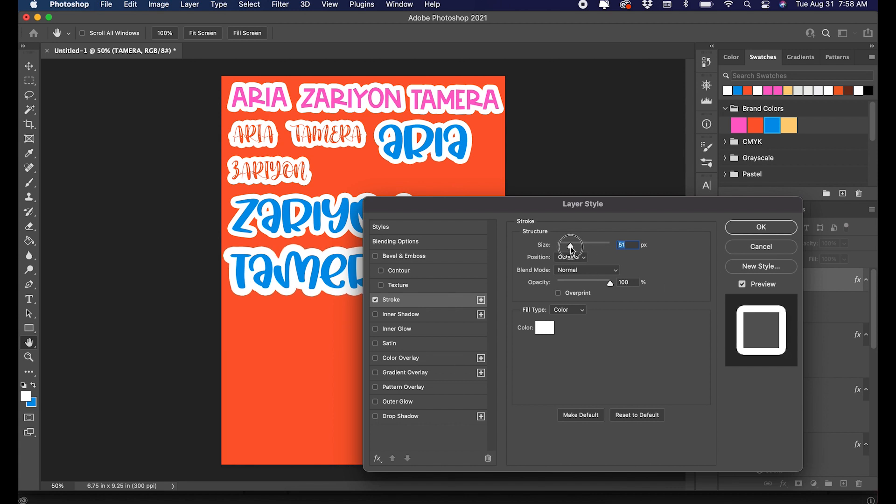
drag(571, 244, 580, 245)
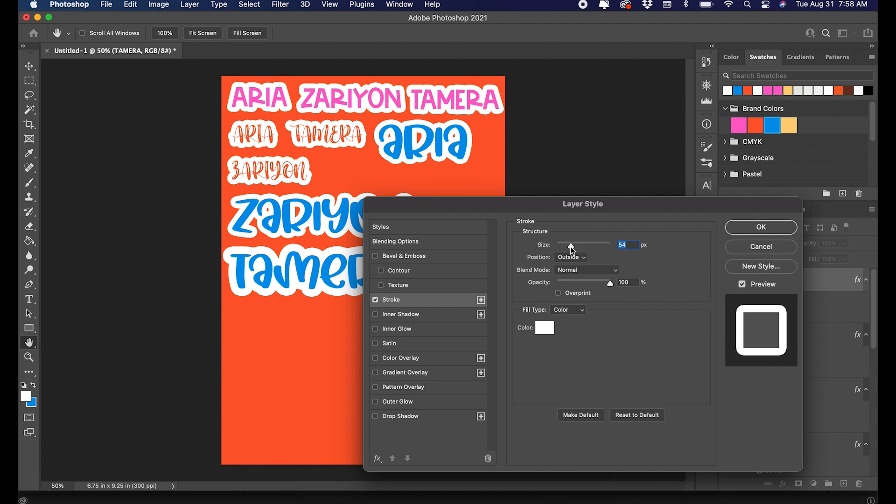
click(760, 227)
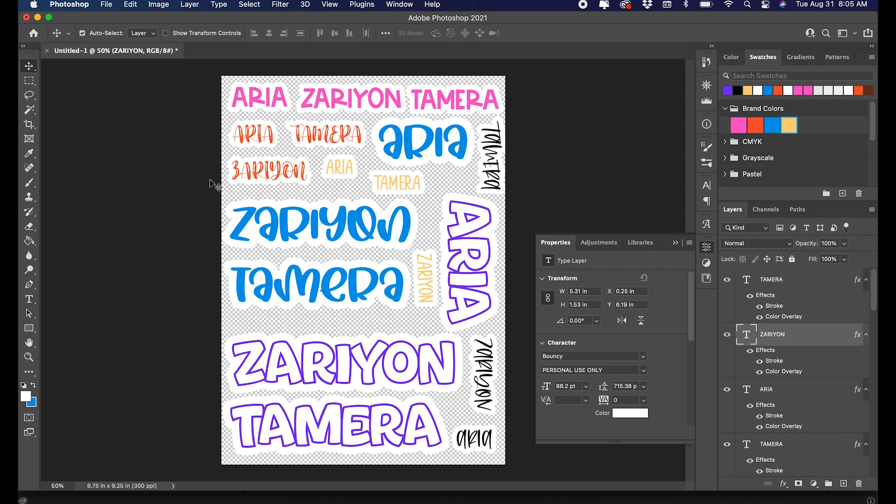
- Export the sheet via Export As, PNG with transparency, saved as GIRLS STICKERS
click(107, 5)
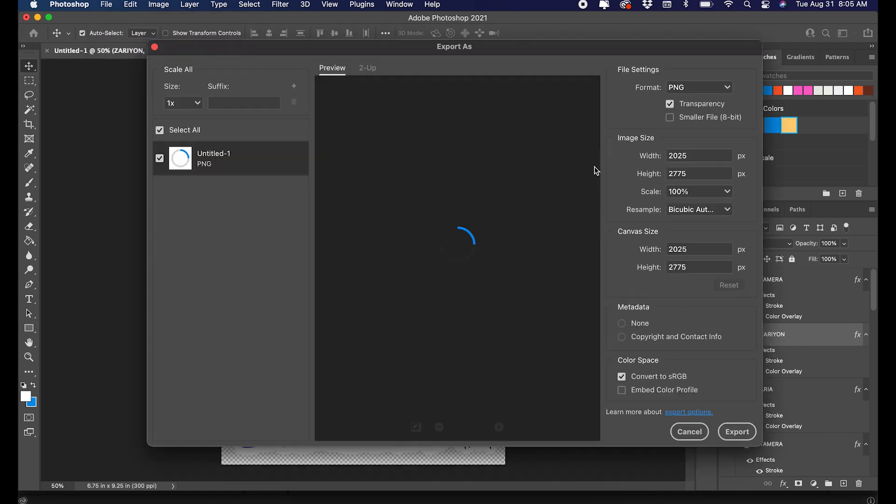
click(622, 323)
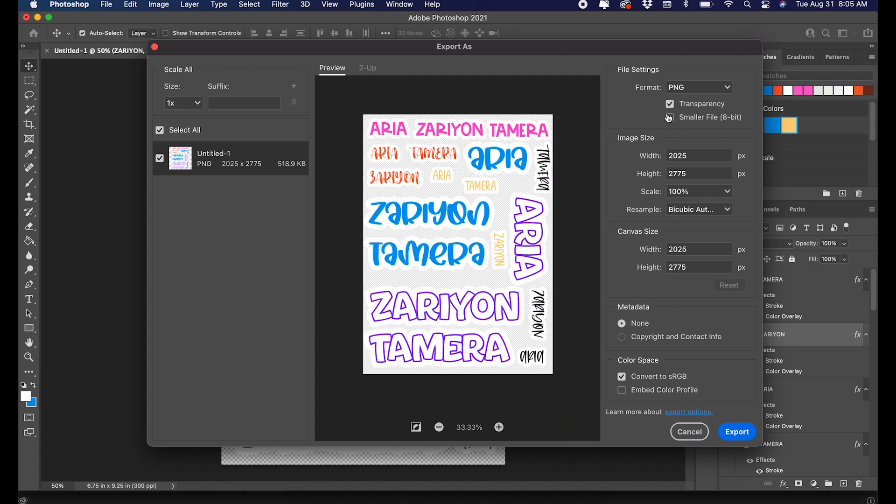
click(668, 117)
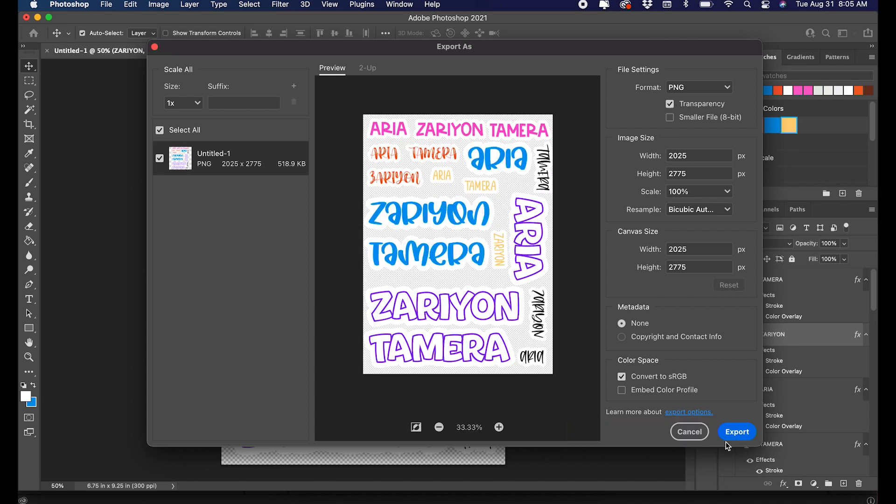
click(737, 432)
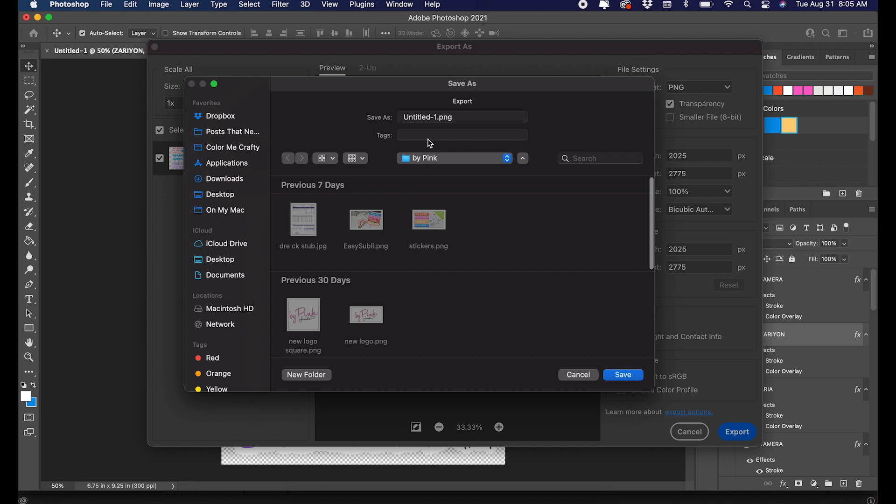
click(461, 117)
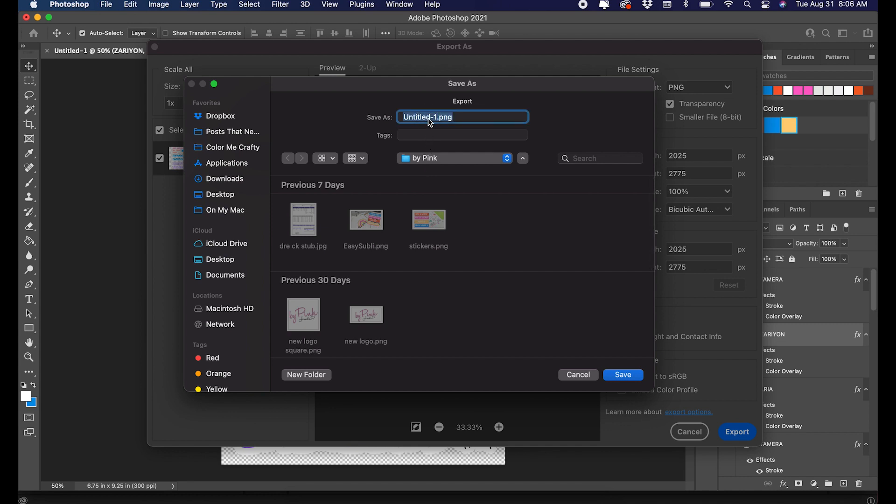
text(GIRLS STICKERS)
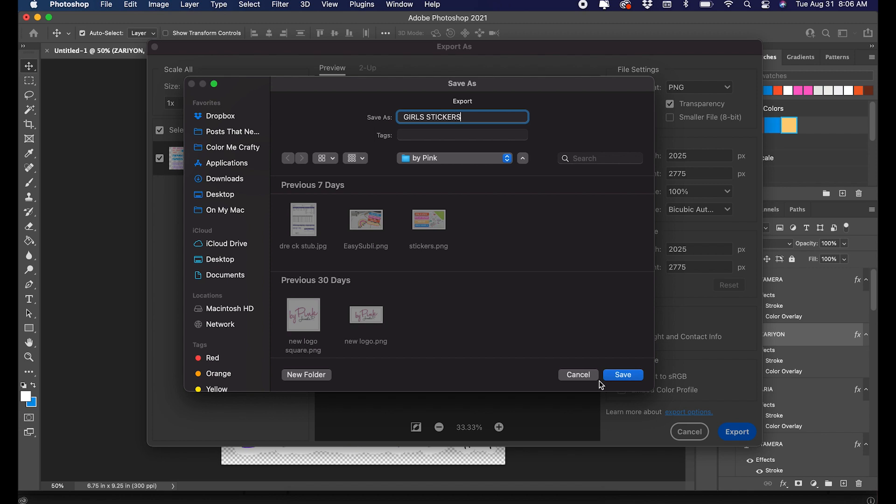
click(623, 374)
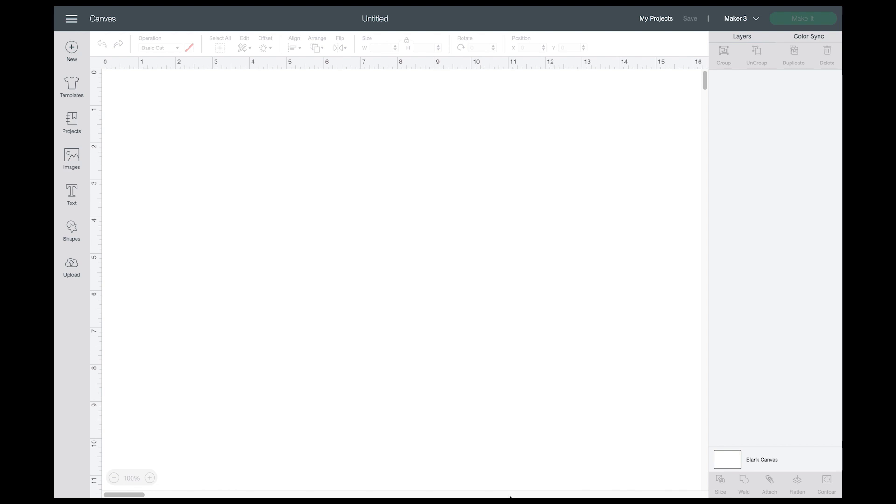
mouse_move(240, 387)
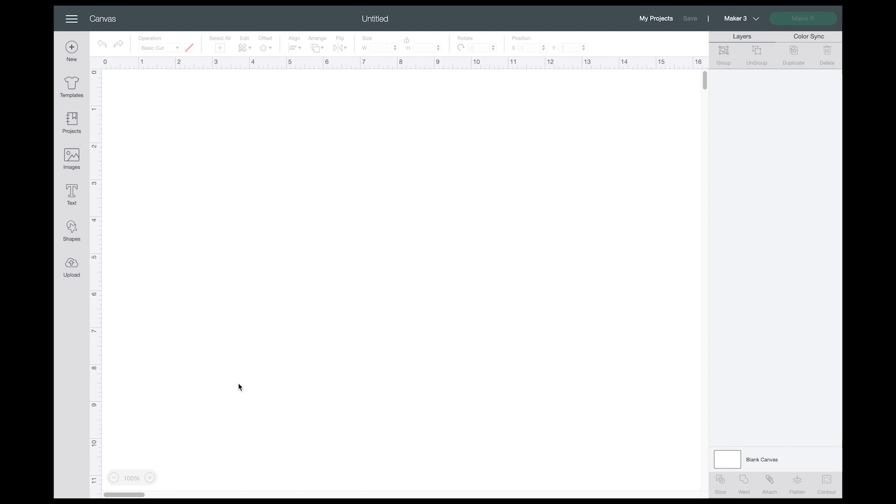
mouse_move(114, 308)
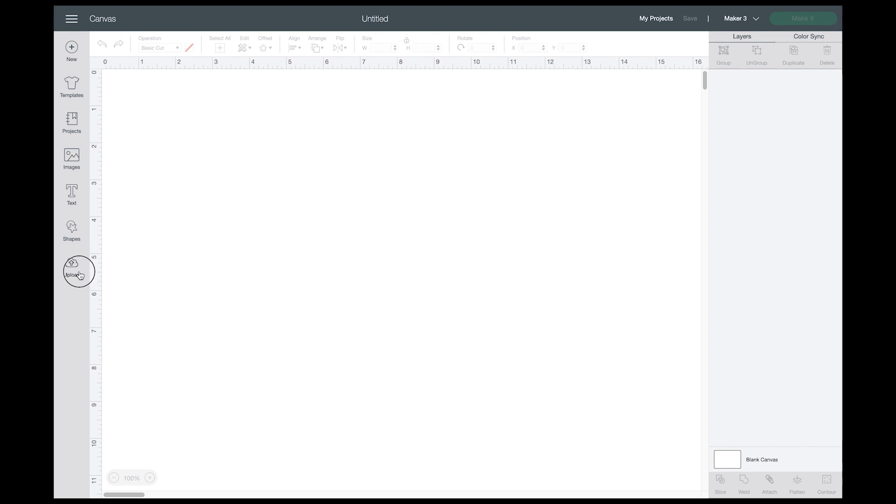
- Upload GIRLS STICKERS.png as a Simple image and accept the background removal
click(71, 268)
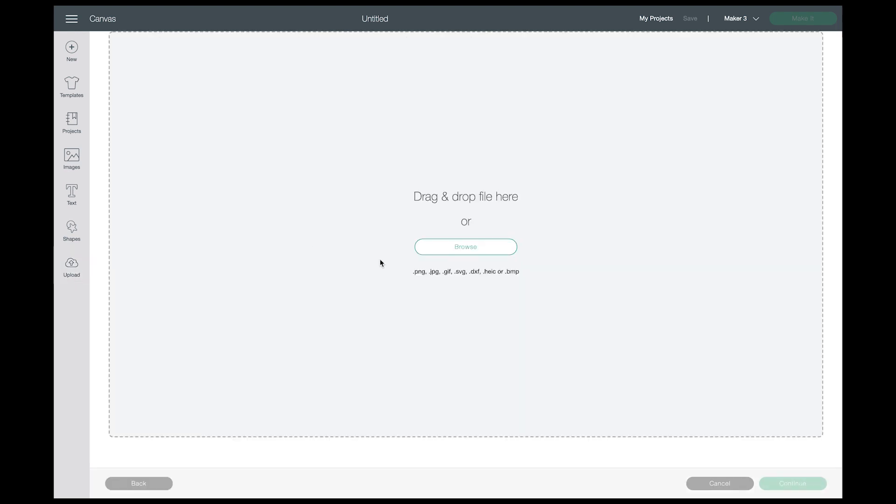
click(465, 247)
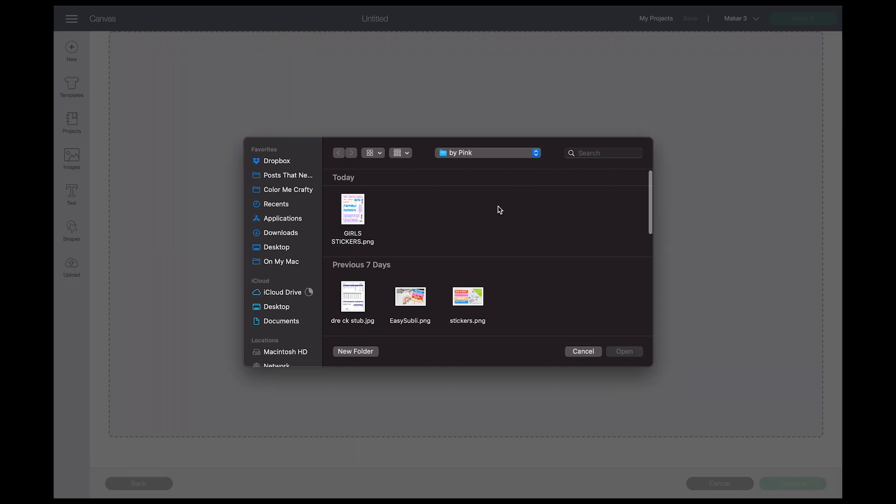
mouse_move(348, 227)
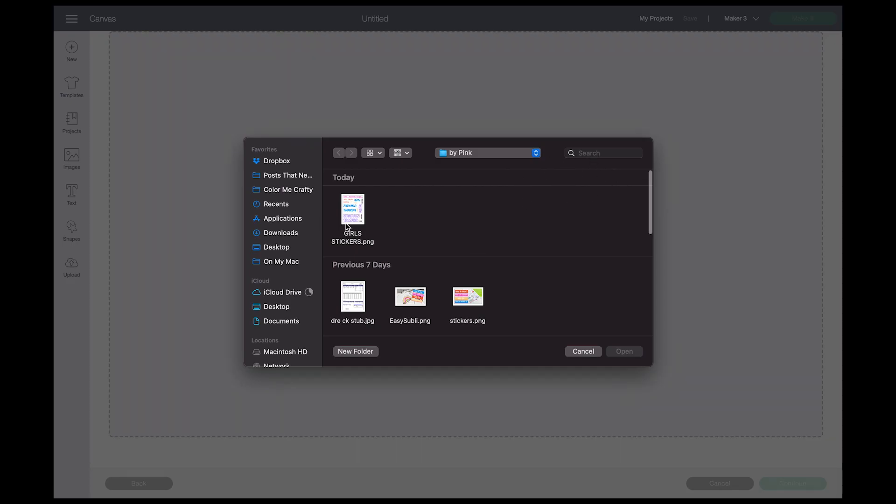
double_click(353, 211)
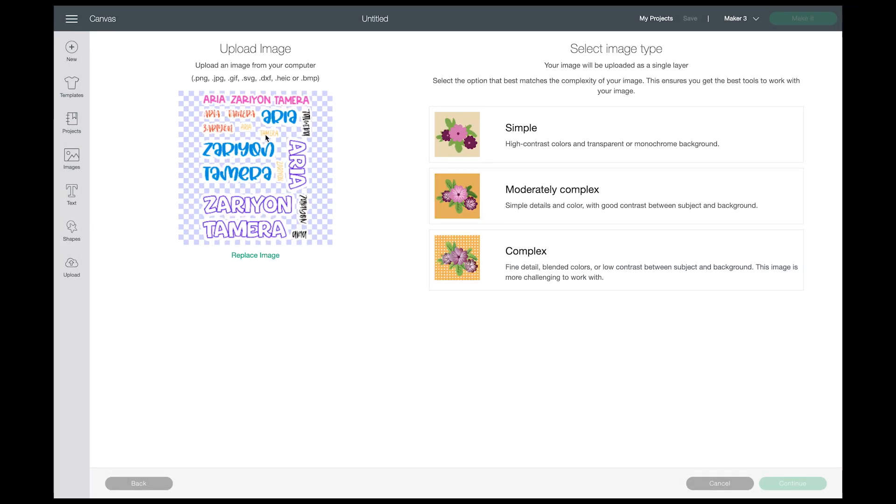
mouse_move(264, 204)
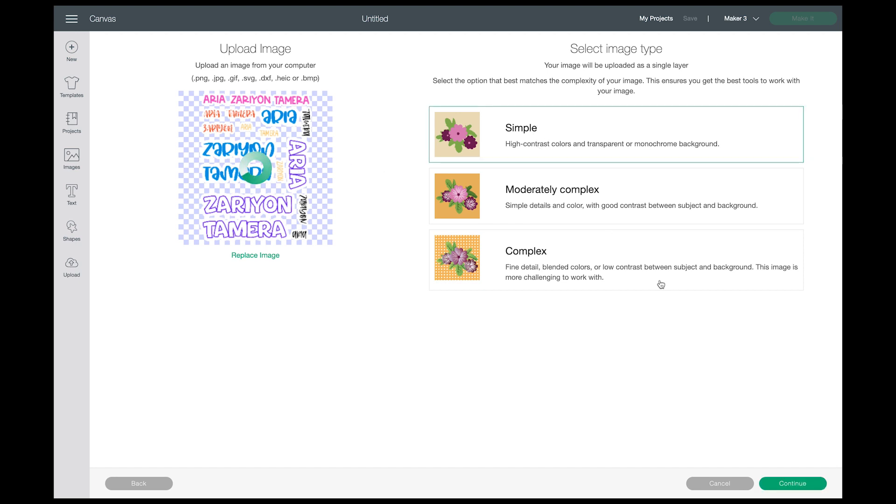
click(792, 483)
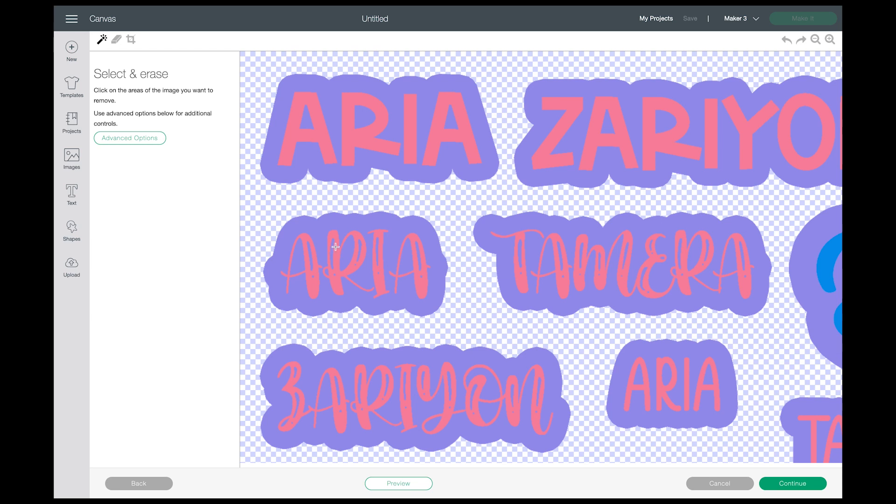
mouse_move(672, 377)
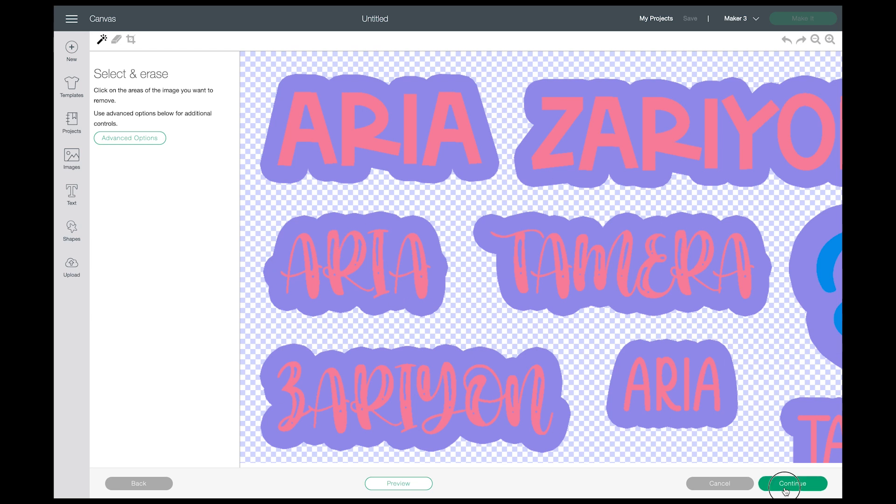
click(793, 483)
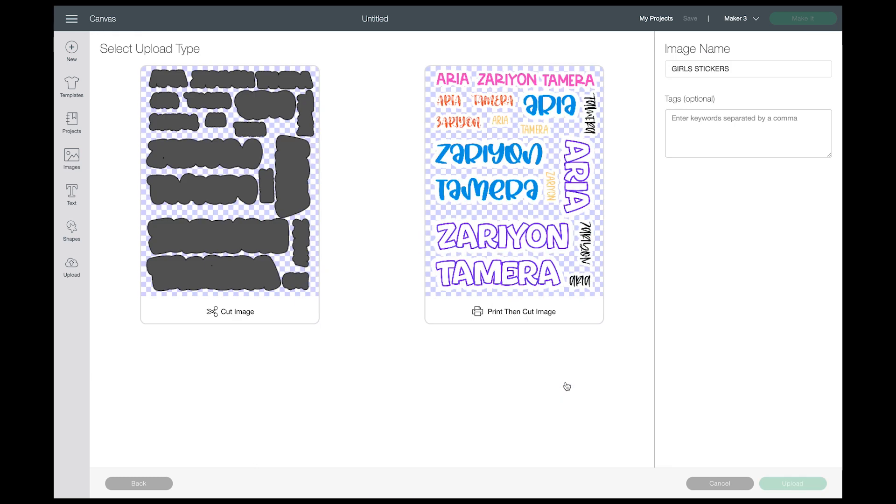
- Upload the GIRLS STICKERS sheet as a Print Then Cut image and insert it from Recent Uploads
click(514, 194)
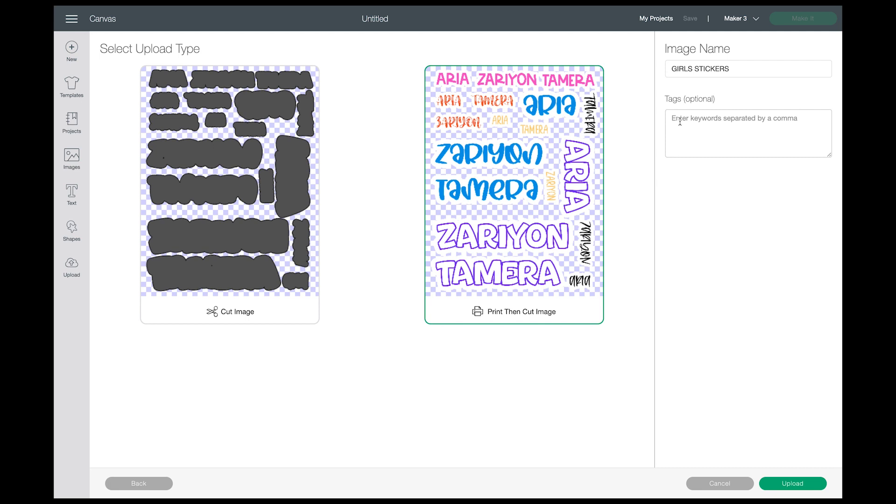
click(793, 483)
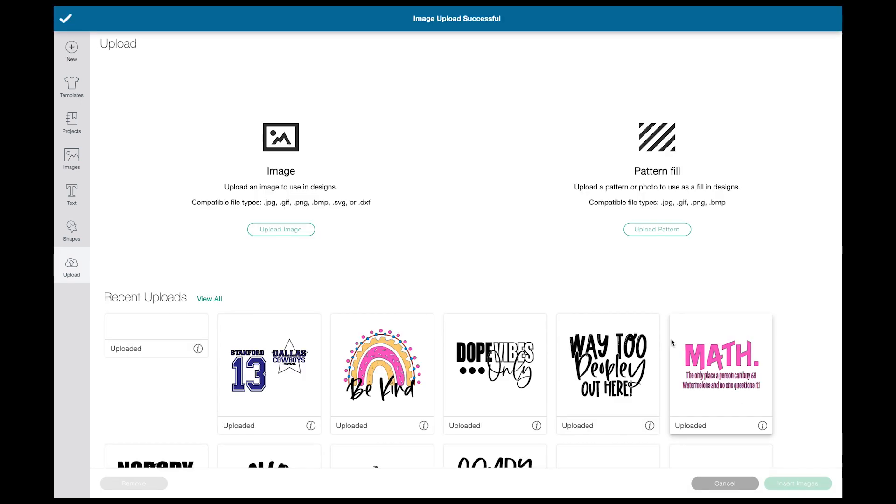
click(156, 373)
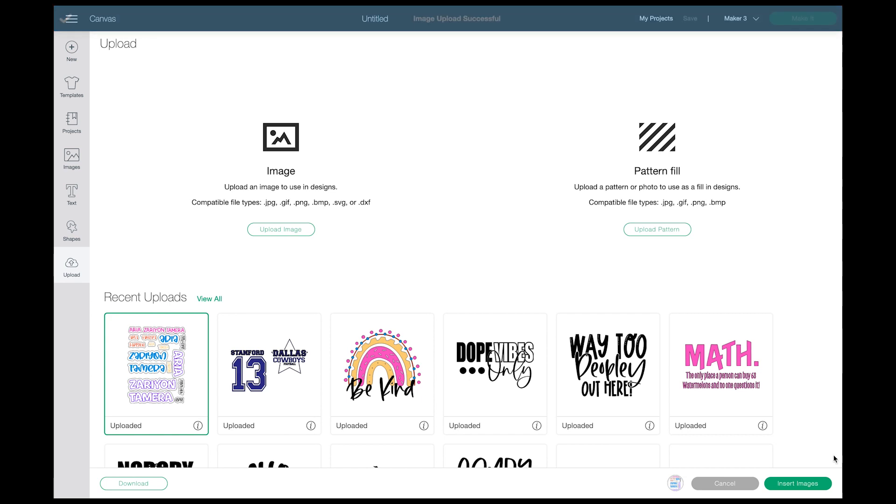
click(724, 483)
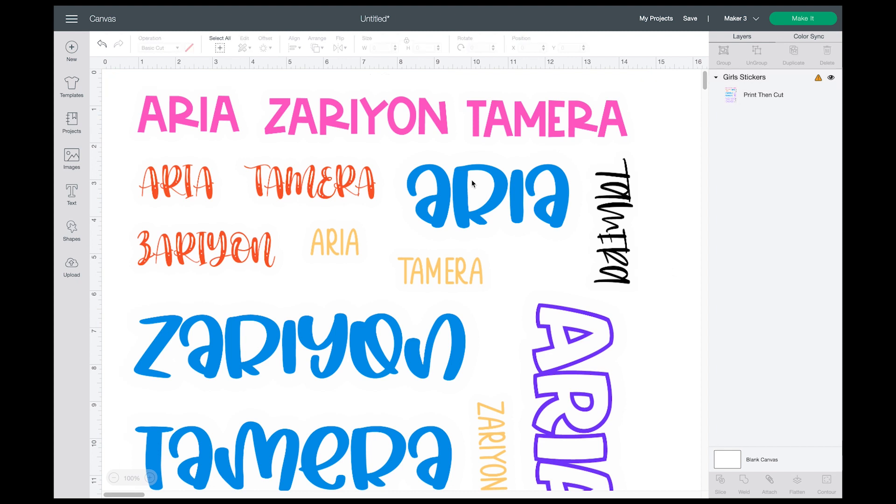
- Select the GIRLS STICKERS sheet and resize it to 6.75 by 8.911 inches
click(220, 43)
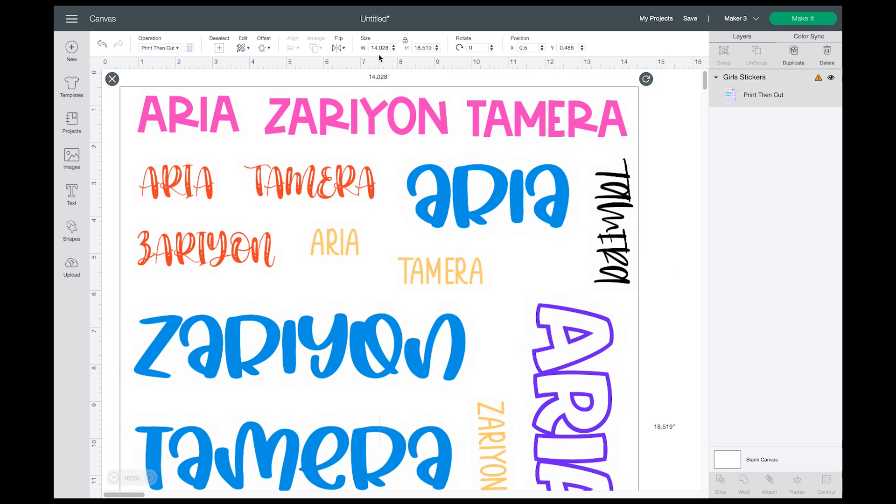
click(379, 48)
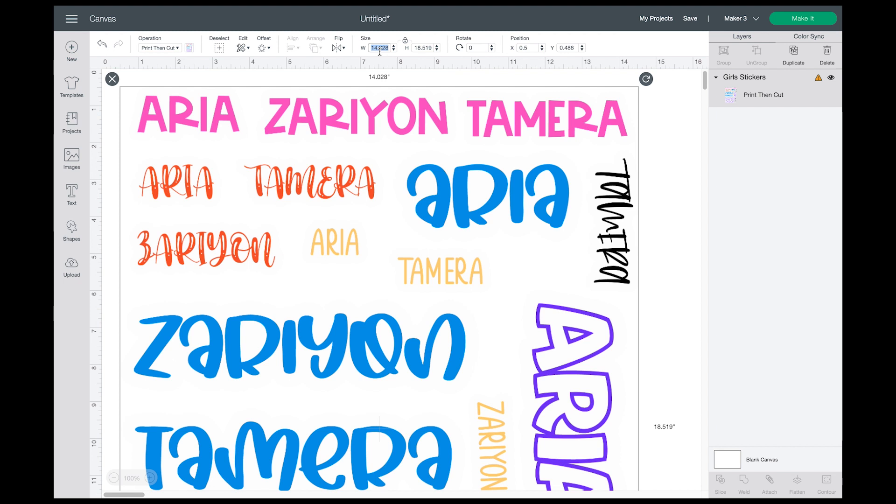
text(6.75)
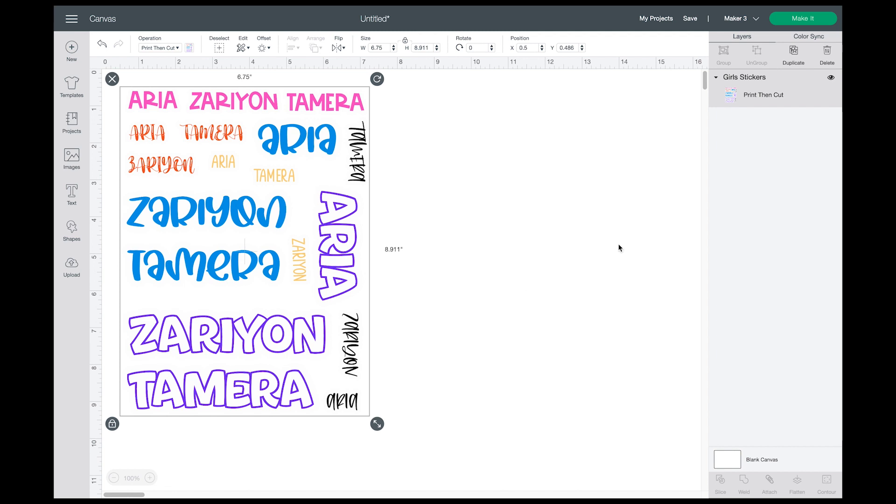
mouse_move(794, 30)
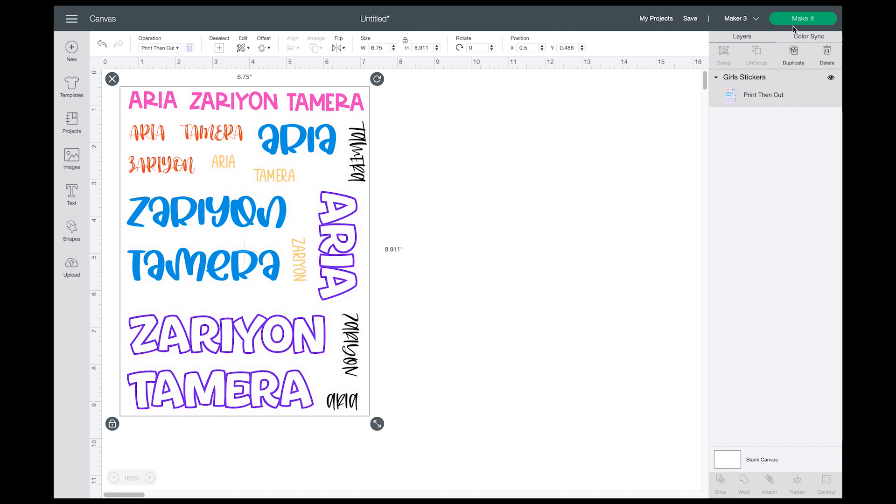
- Make the sticker sheet and send it to the printer using the system print dialog
click(802, 18)
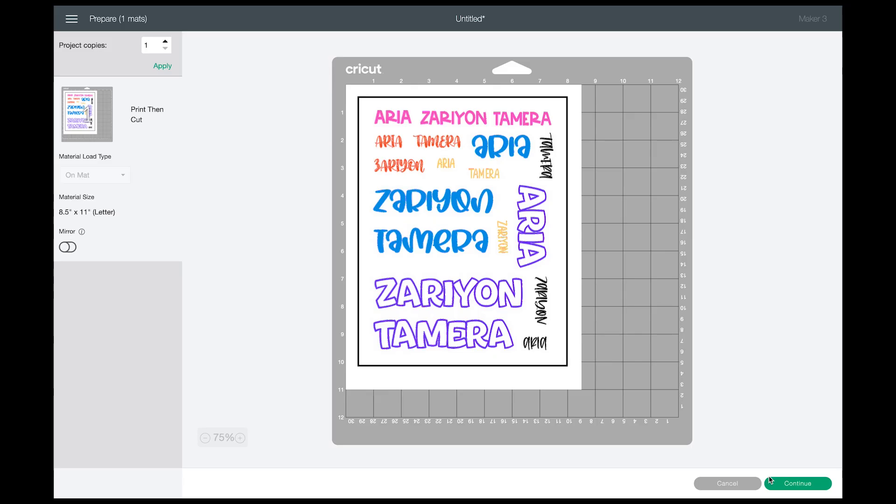
click(797, 483)
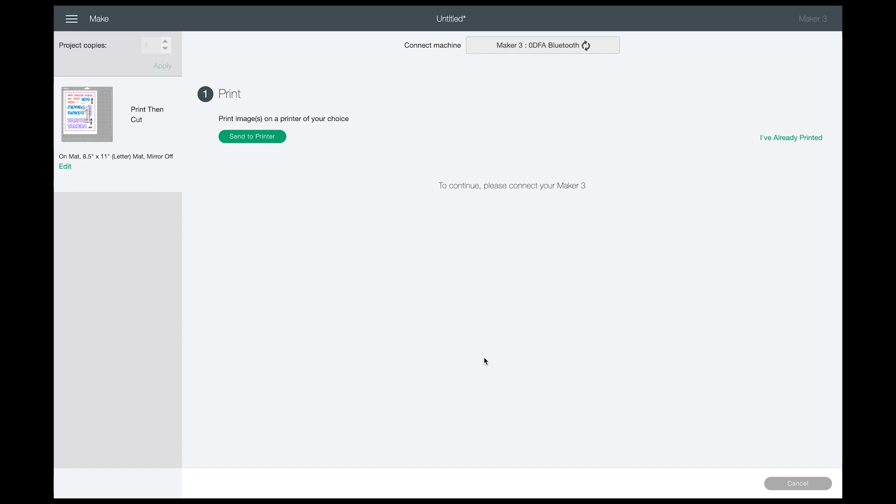
mouse_move(262, 155)
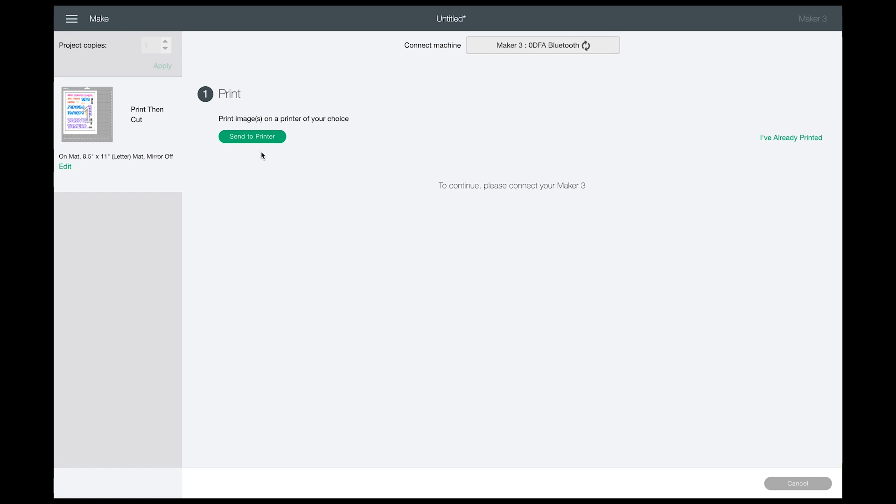
click(252, 136)
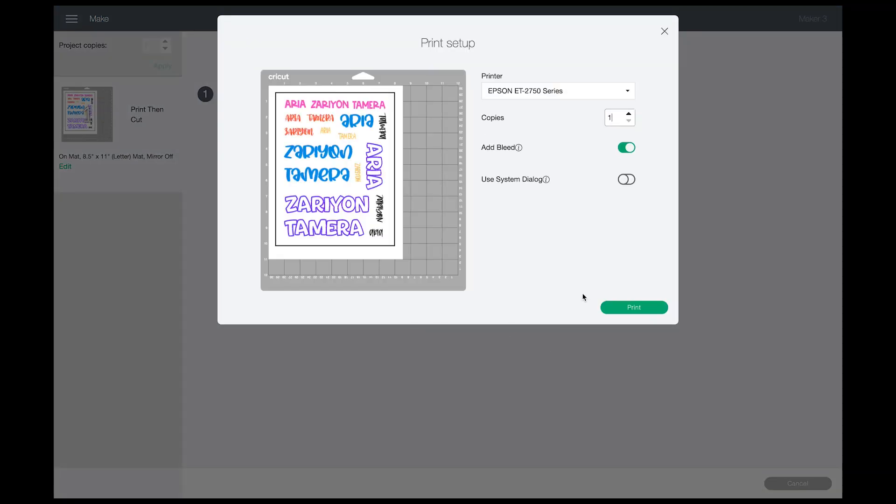
mouse_move(593, 168)
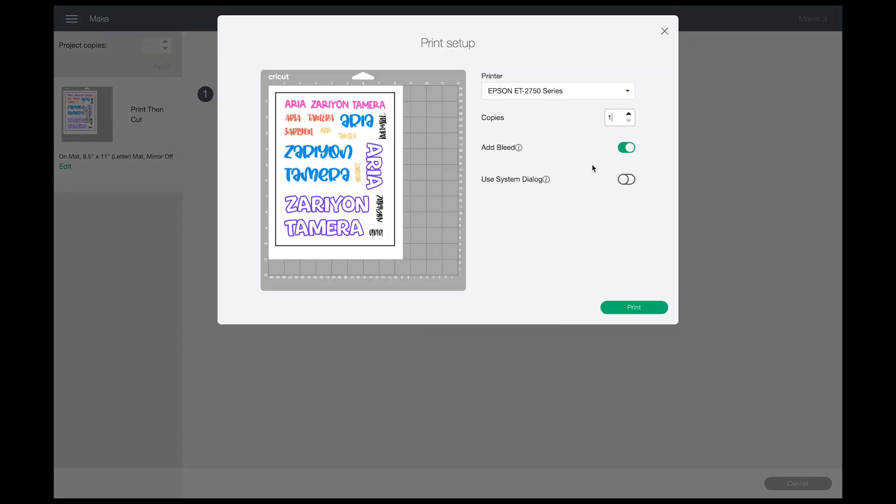
click(626, 179)
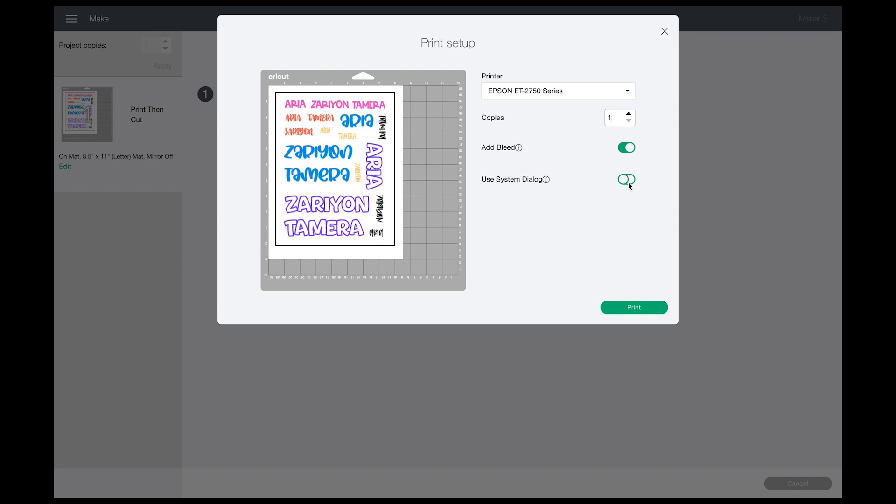
click(626, 179)
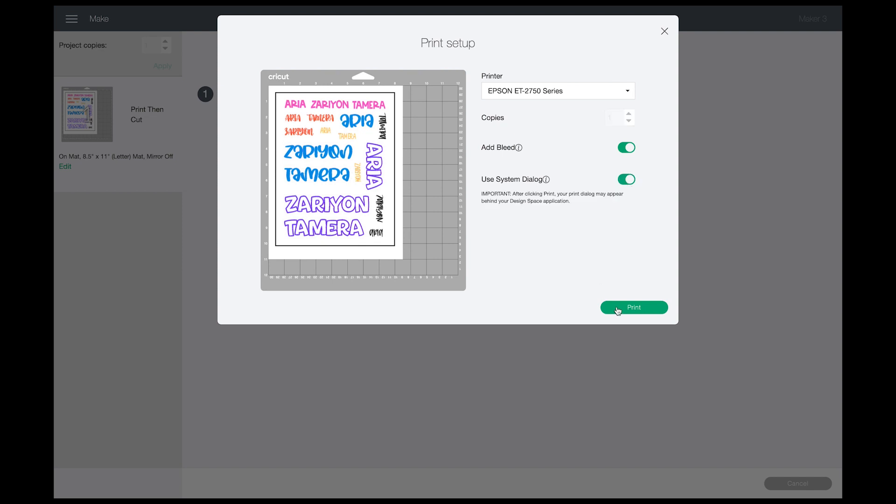
click(634, 307)
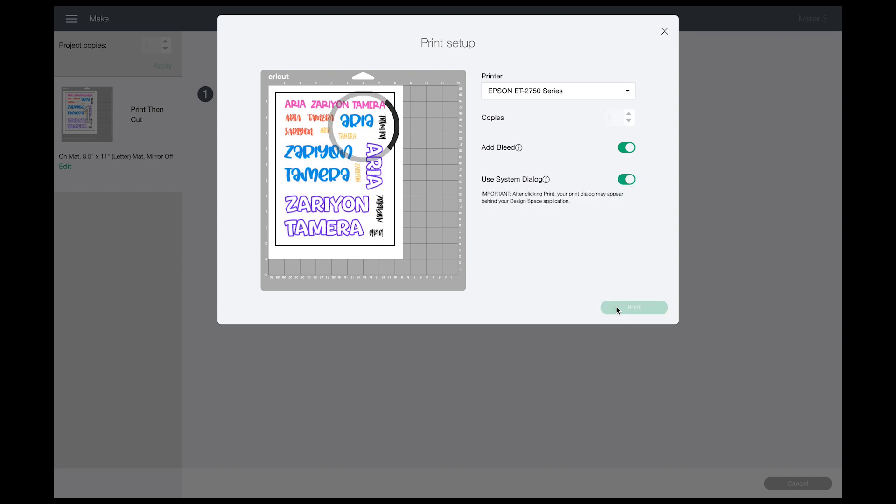
click(633, 307)
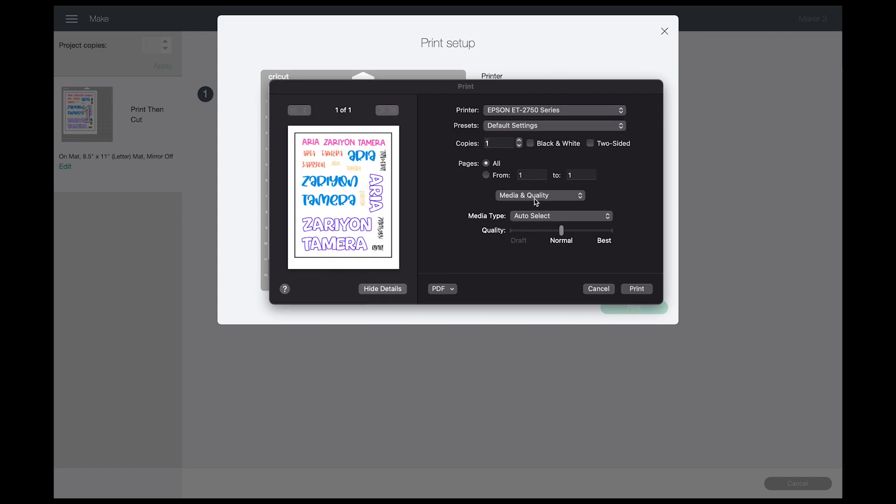
- Save the print as a PDF named GIRLS STICKERS WITH REG in Downloads
click(443, 289)
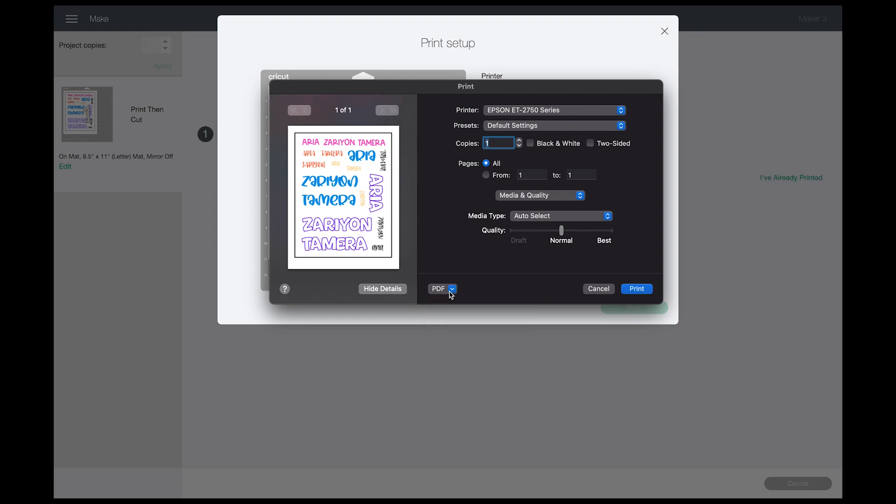
click(443, 289)
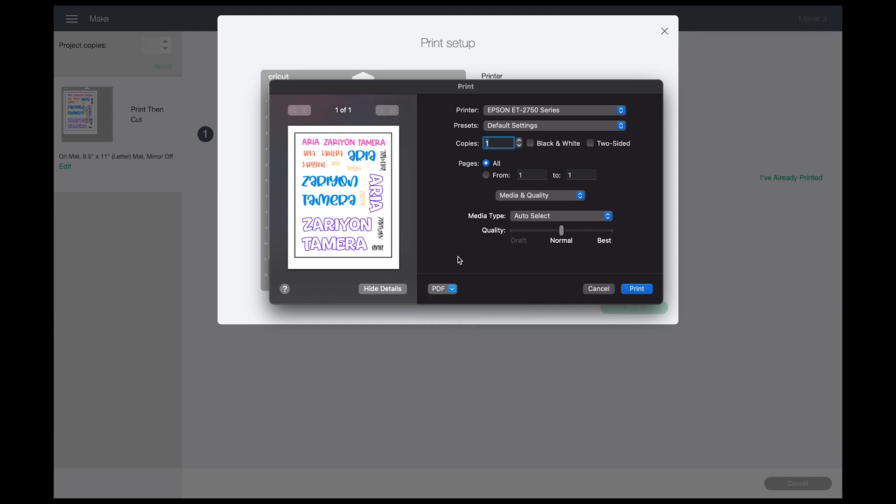
click(443, 289)
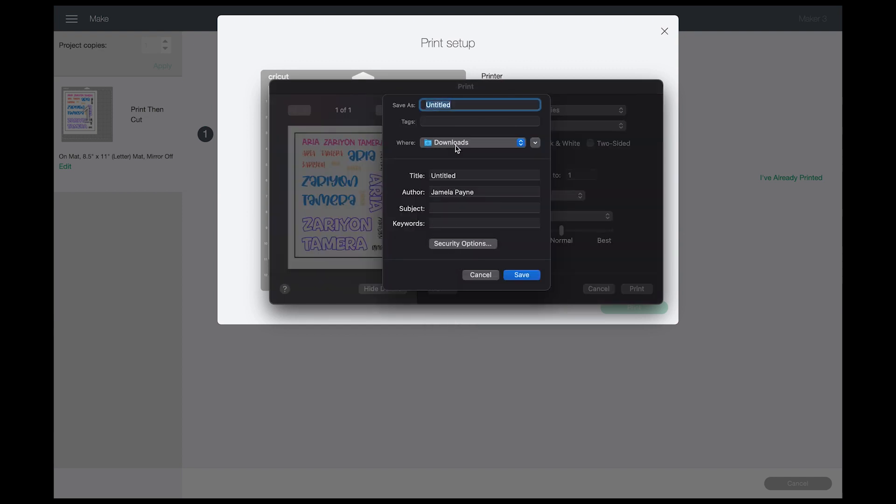
text(GIRLS STICKERS WITH)
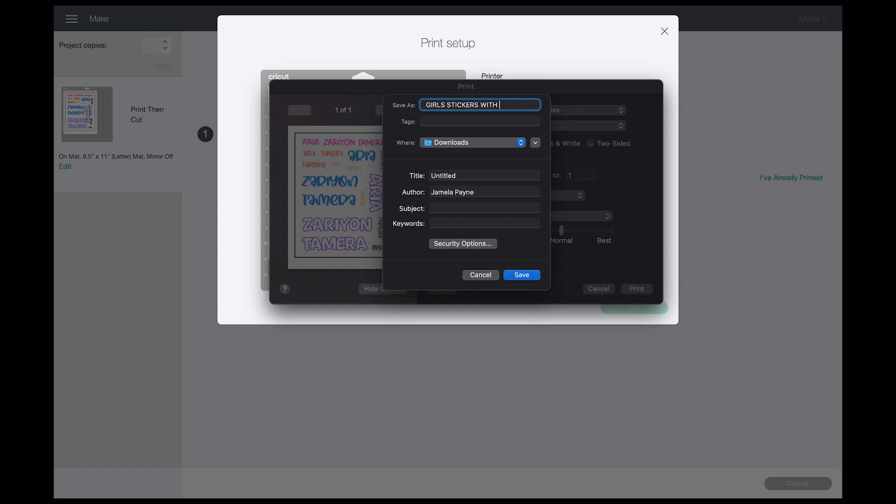
text(RE)
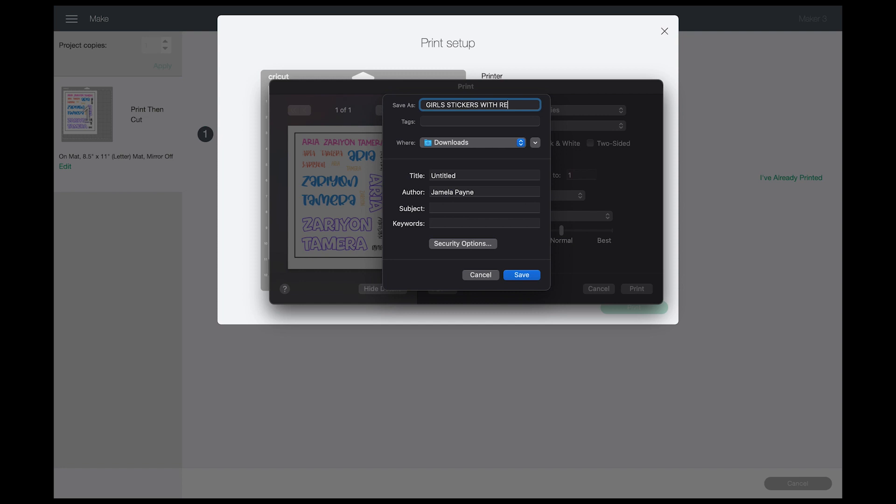
text(G)
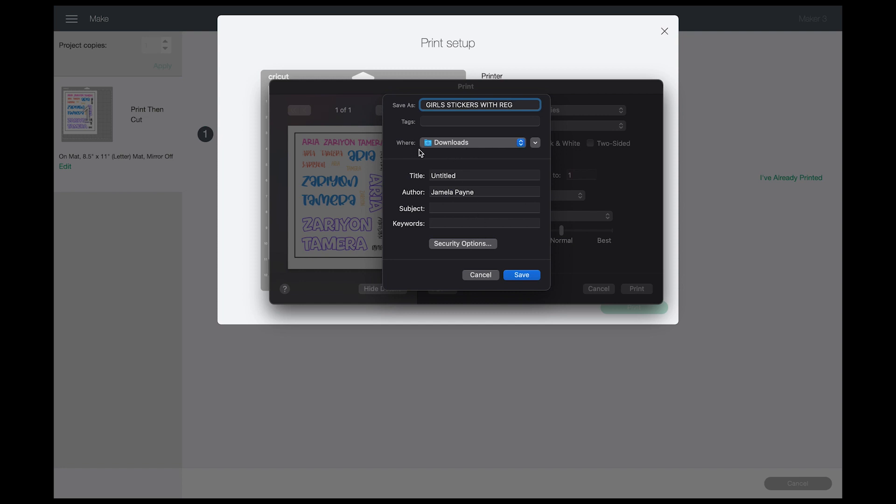
click(520, 275)
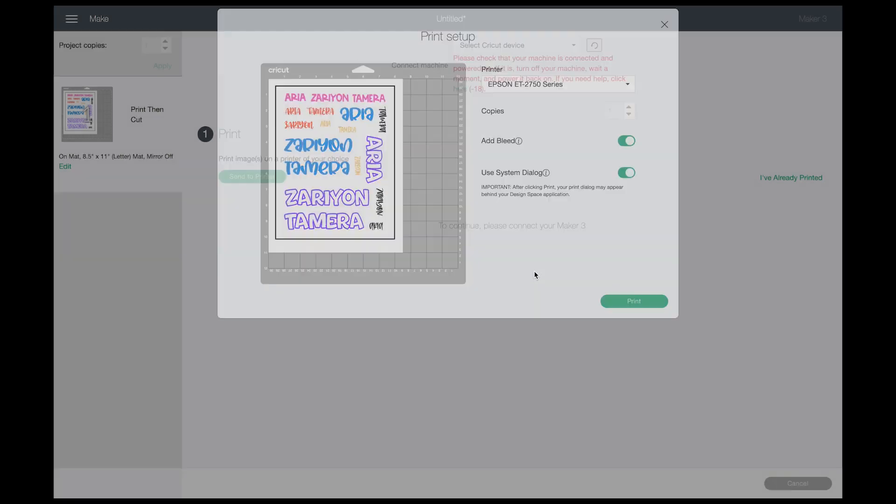
- Print the sticker sheet through the system dialog with quality set to Best
click(664, 24)
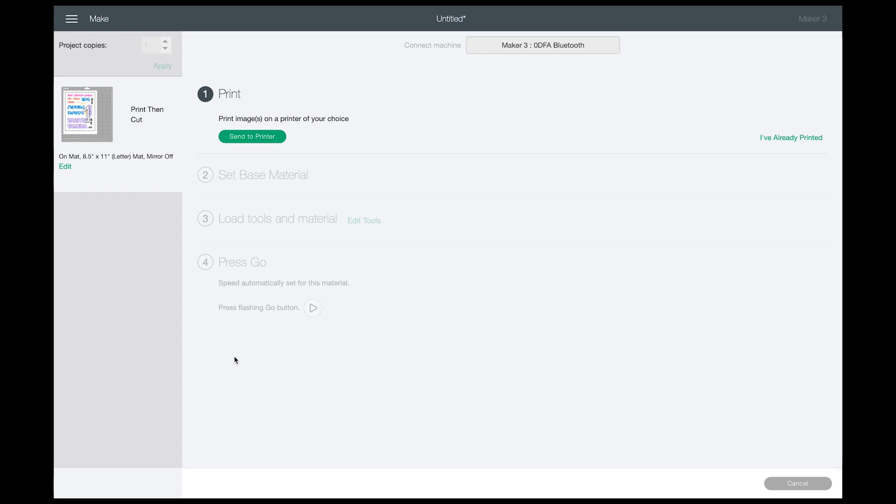
mouse_move(247, 158)
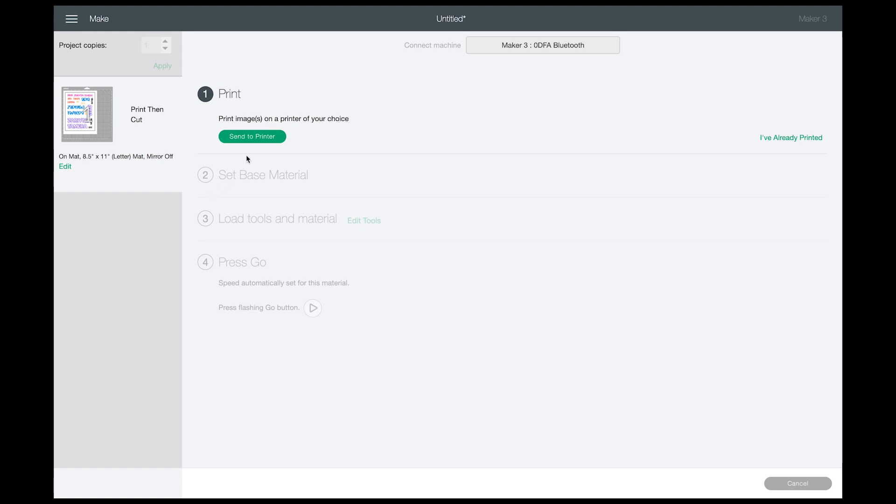
click(252, 136)
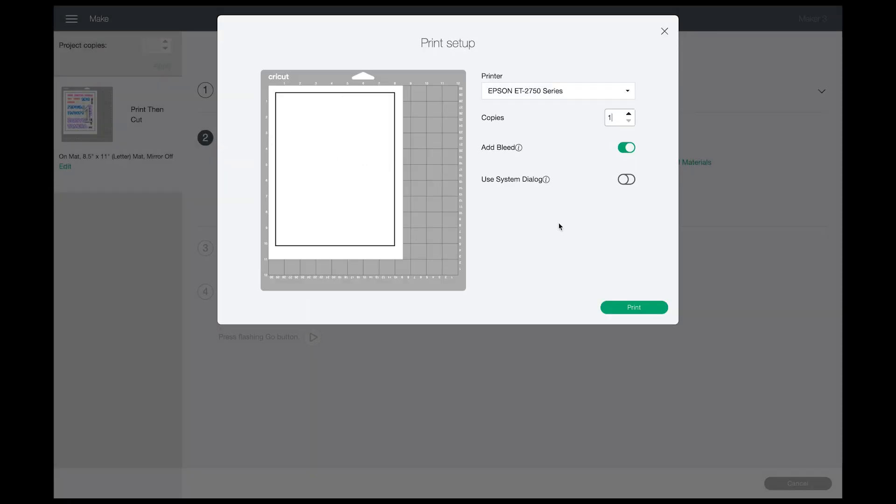
click(626, 179)
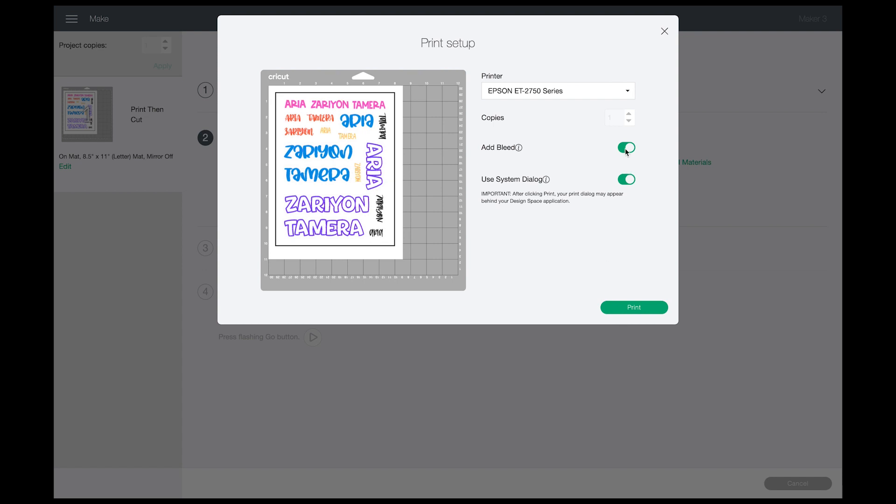
click(633, 307)
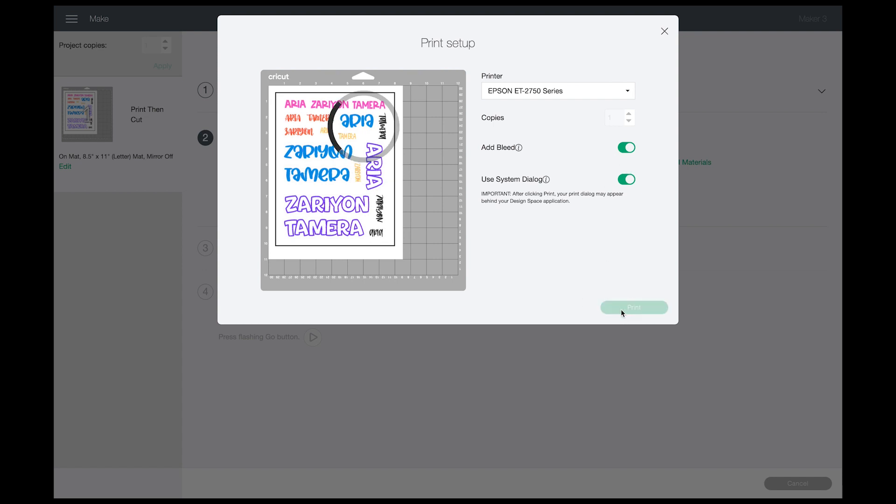
click(633, 307)
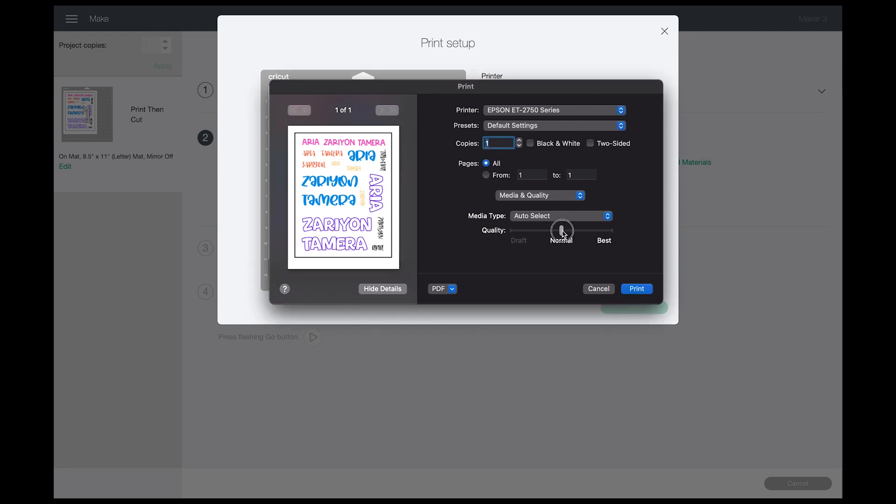
drag(562, 230, 610, 230)
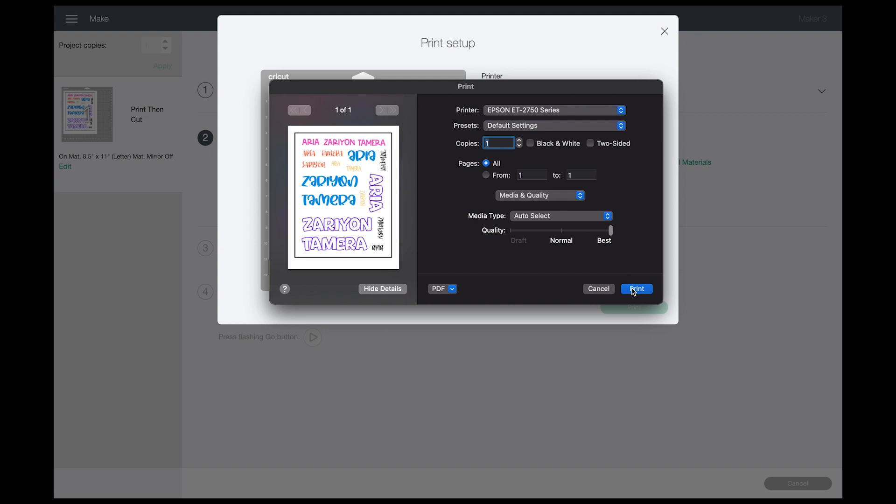
click(635, 289)
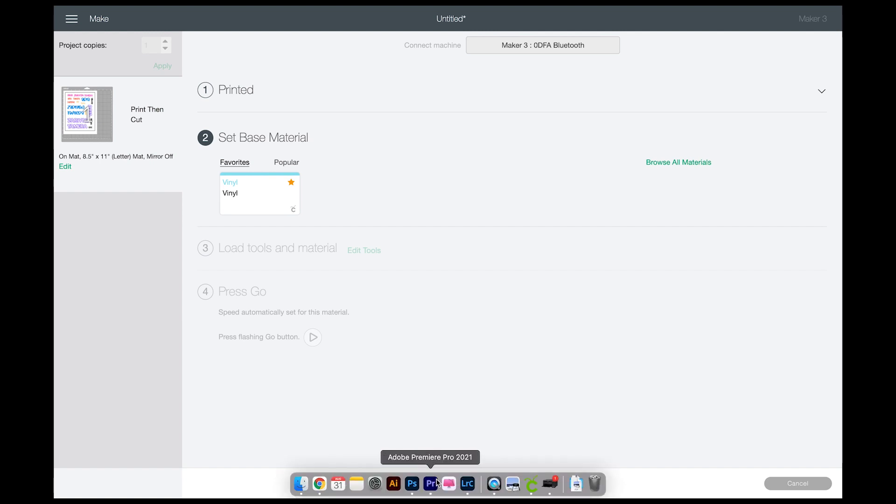
- Open GIRLS STICKERS WITH REG.pdf in Photoshop, importing it in RGB Color mode
click(412, 484)
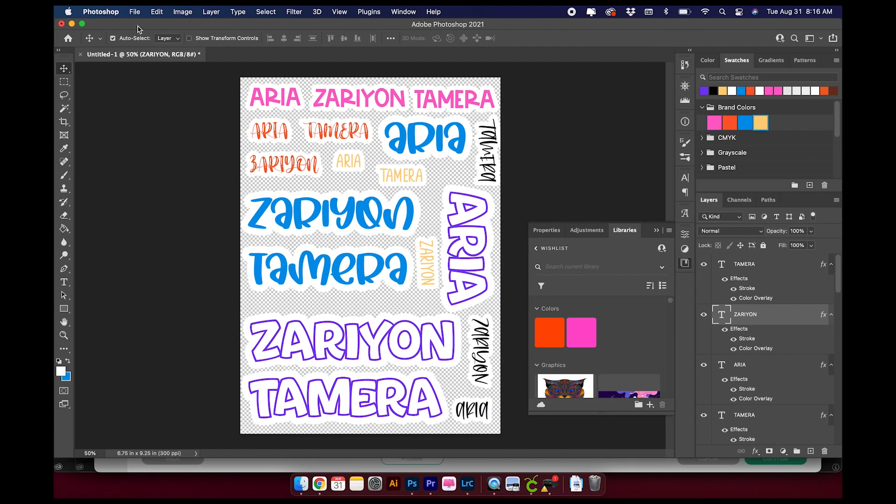
click(135, 11)
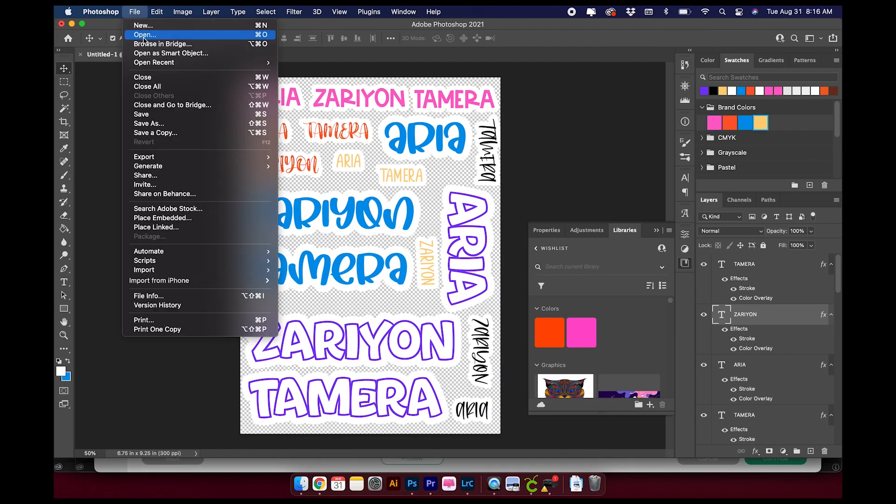
click(145, 35)
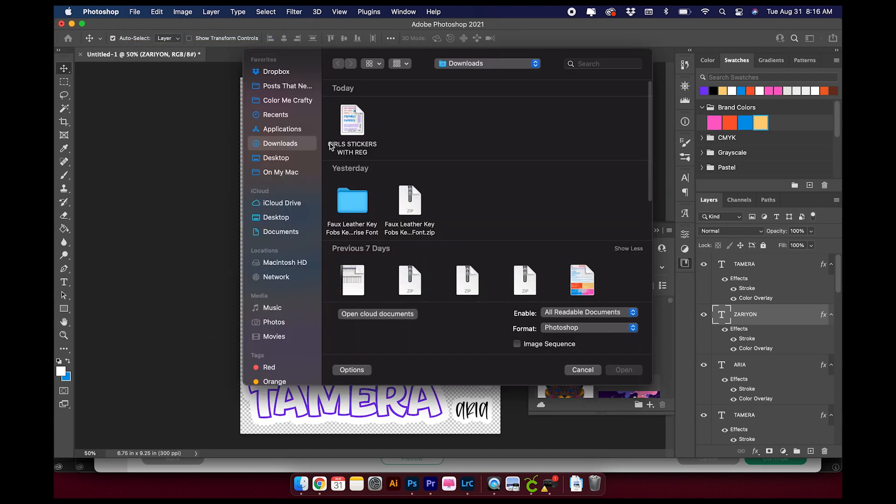
double_click(352, 120)
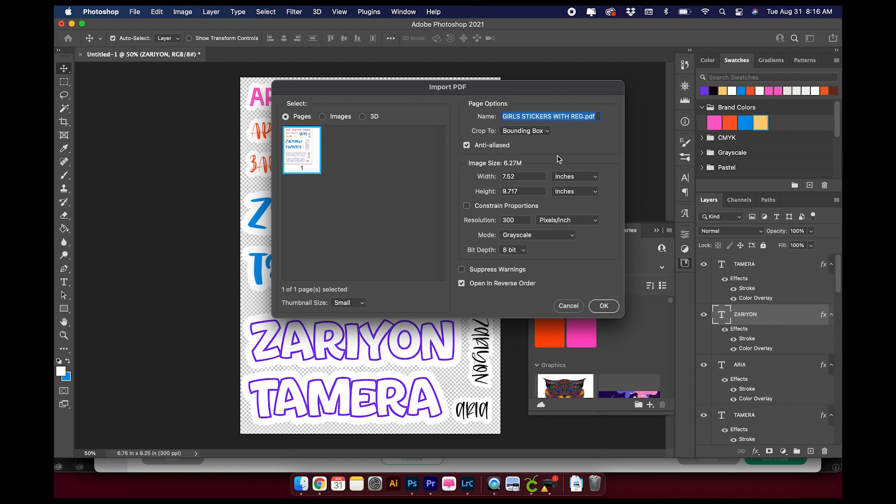
click(537, 235)
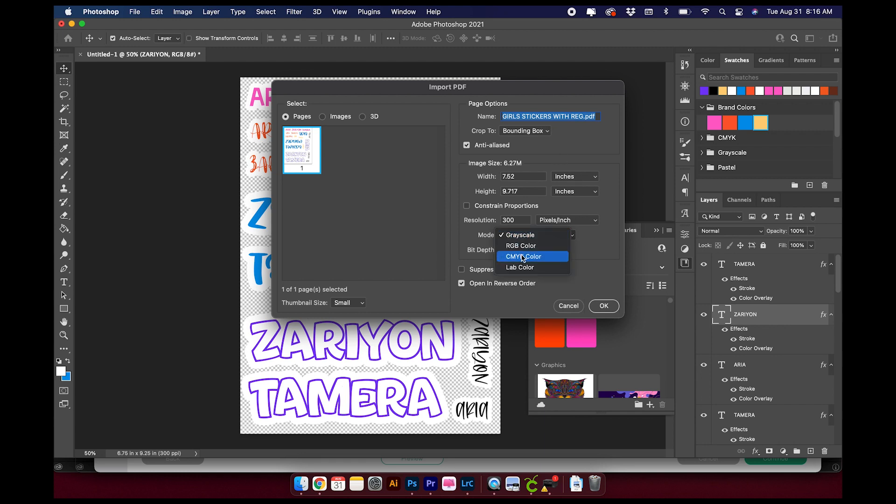
mouse_move(520, 246)
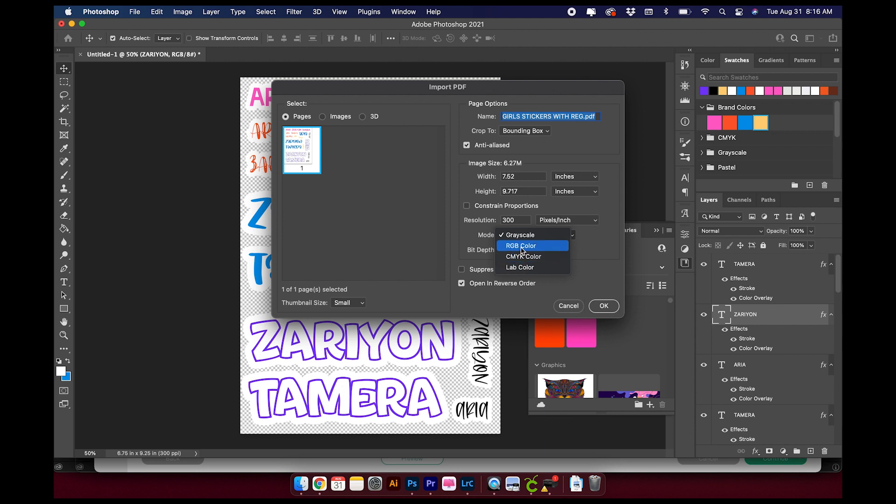
click(521, 246)
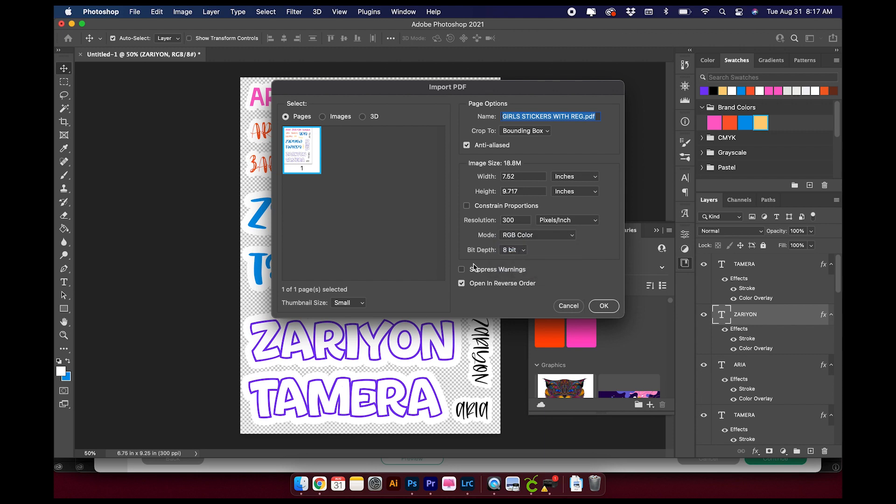
mouse_move(584, 307)
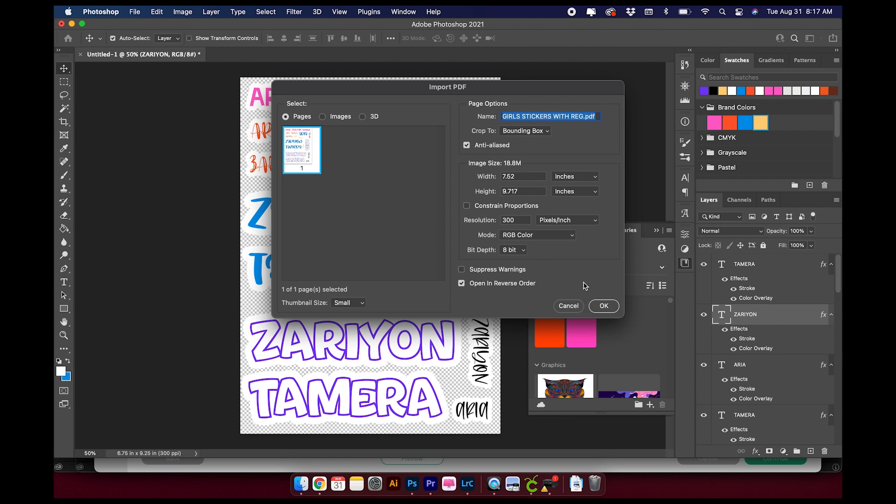
mouse_move(542, 199)
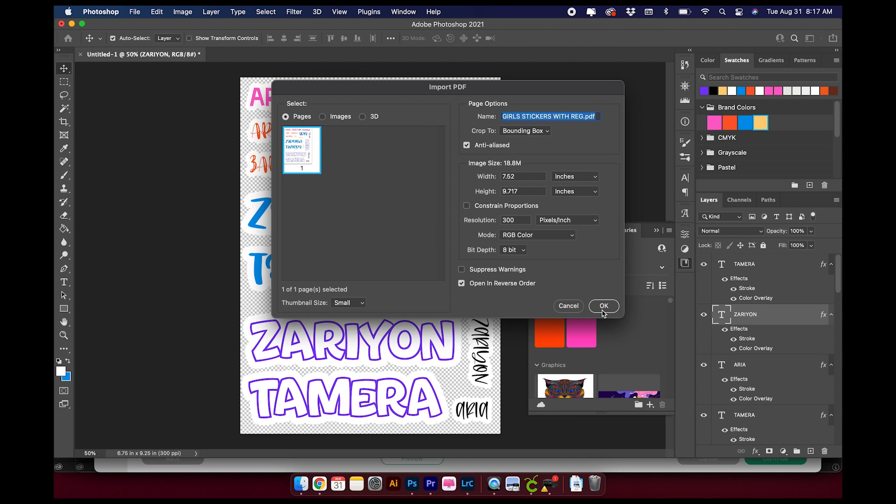
click(603, 306)
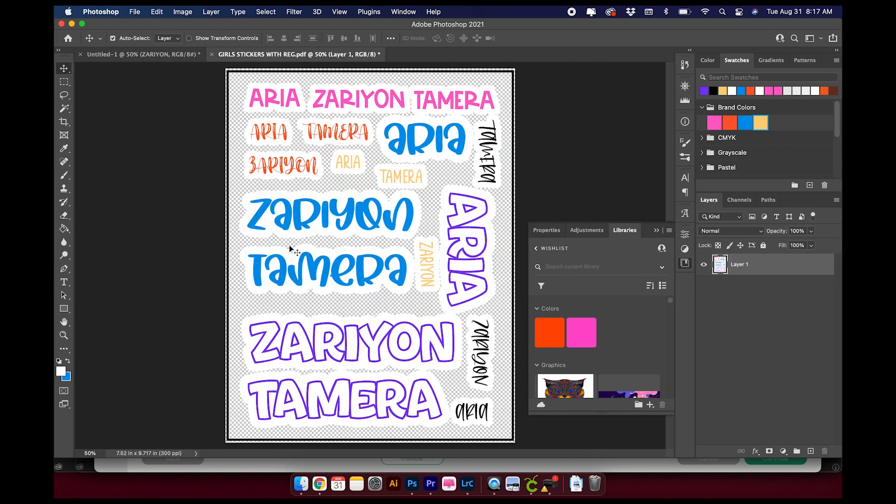
mouse_move(366, 271)
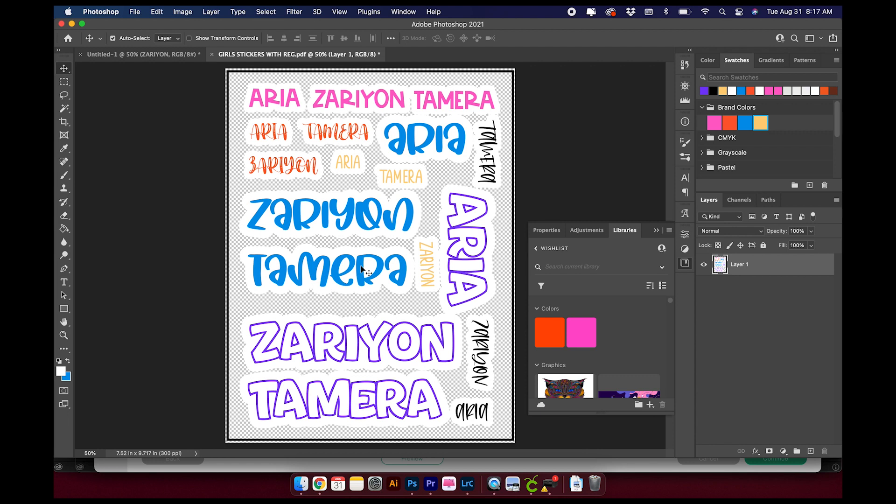
mouse_move(276, 276)
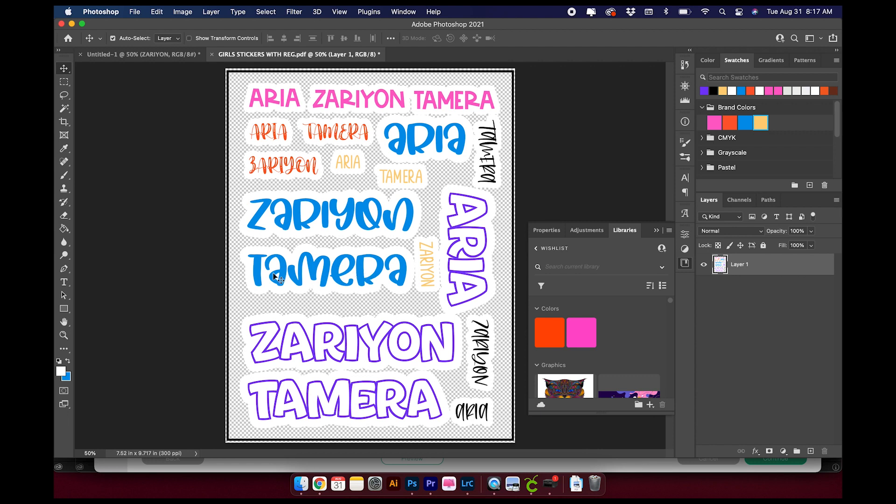
mouse_move(135, 11)
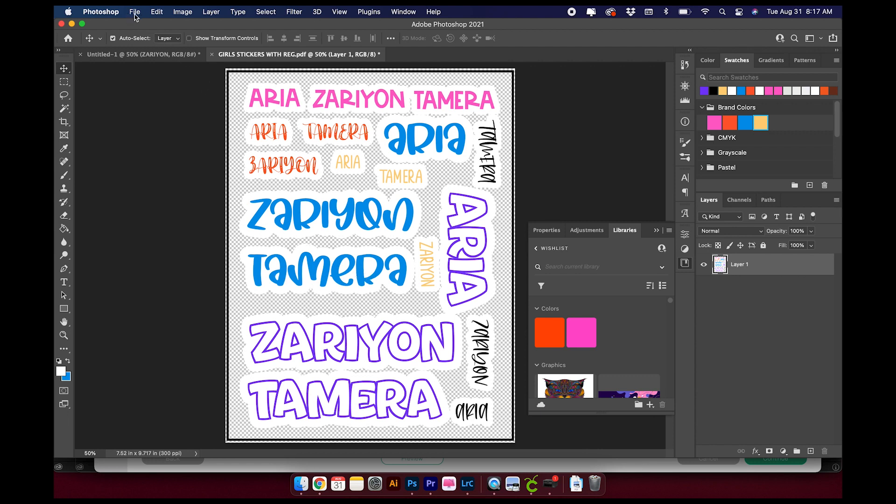
- Bring up Photoshop's Print Settings from the File menu
click(135, 11)
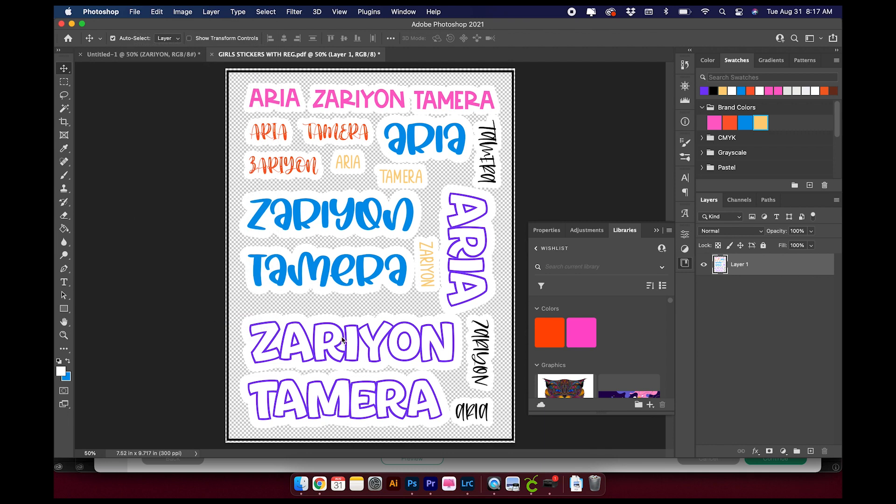
click(135, 11)
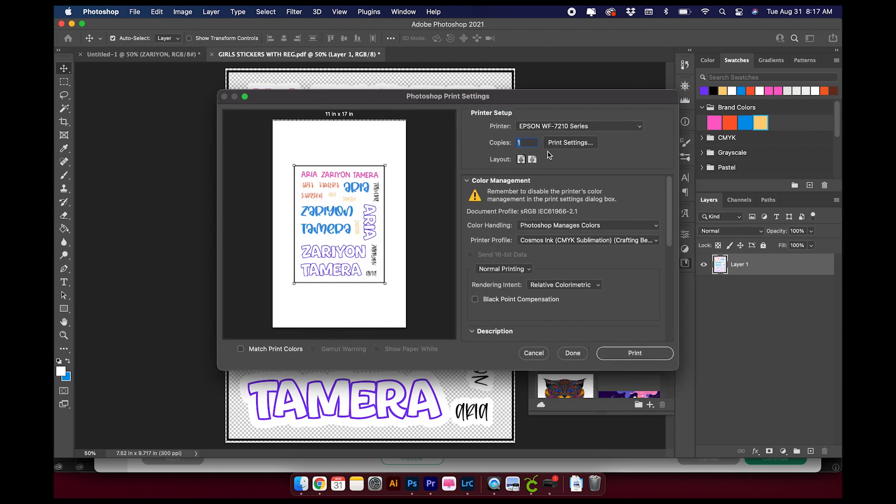
- Select the EPSON ET-2750 Series printer and view the paper size choices
click(577, 126)
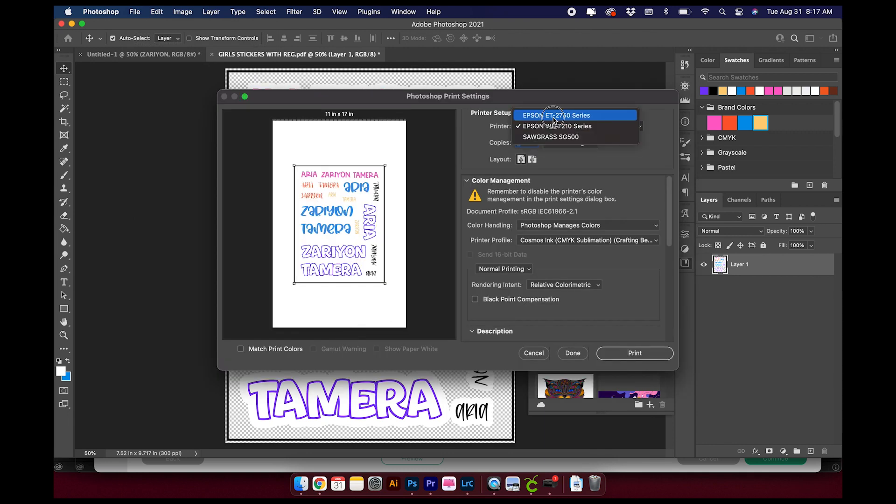
click(557, 115)
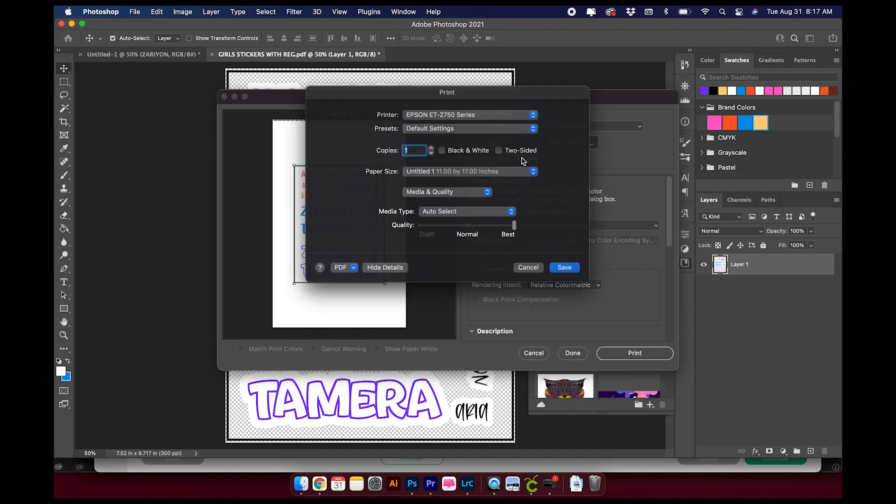
click(469, 170)
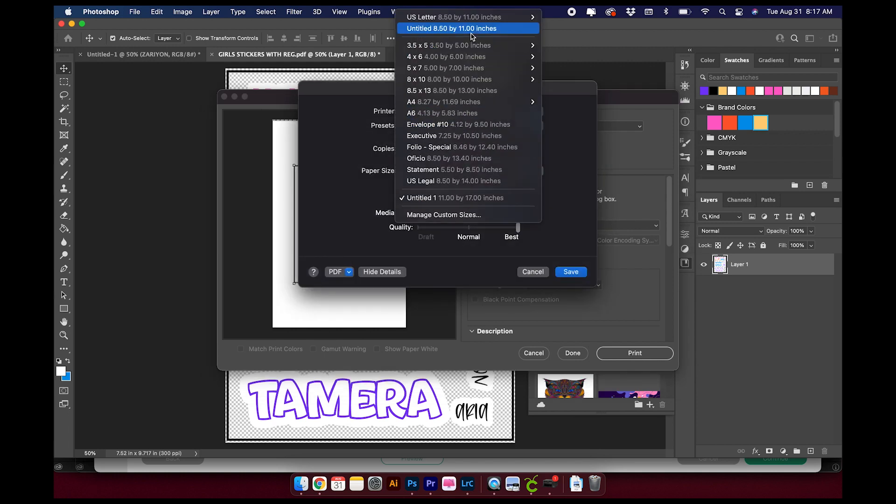
mouse_move(453, 17)
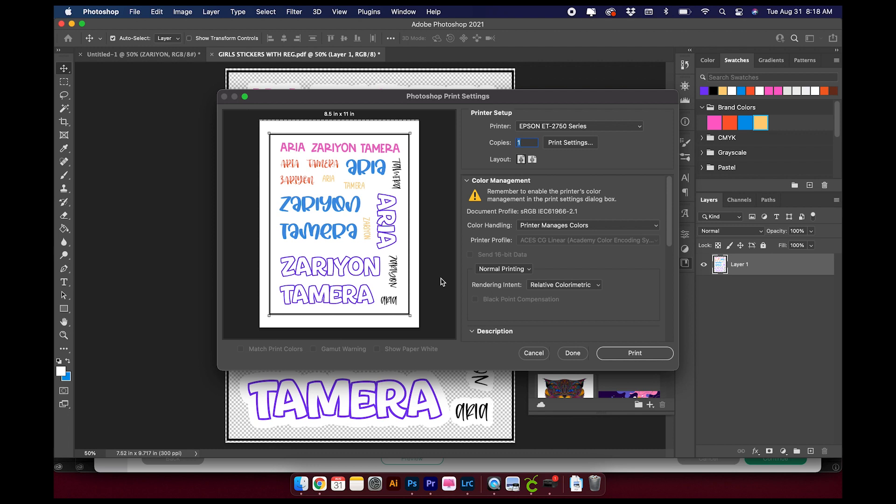
mouse_move(553, 137)
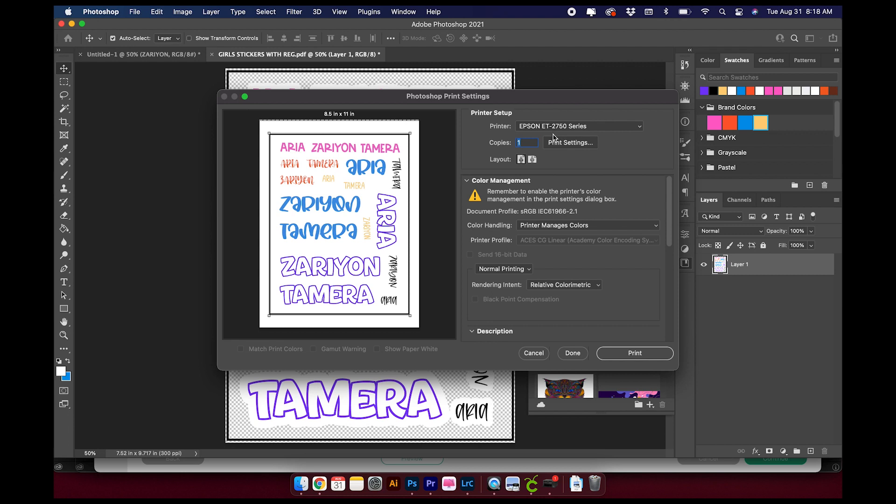
mouse_move(532, 136)
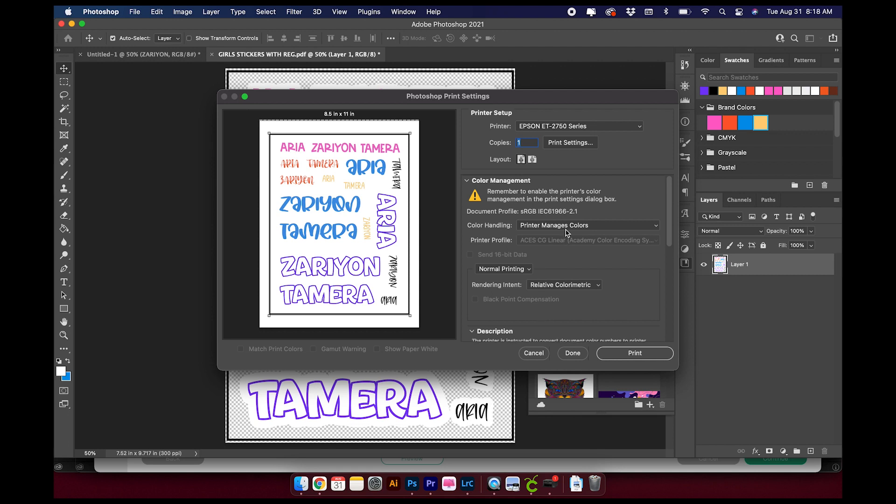
- Let Photoshop manage colors, keep the ACES CG Linear profile, and print the sheet
click(586, 225)
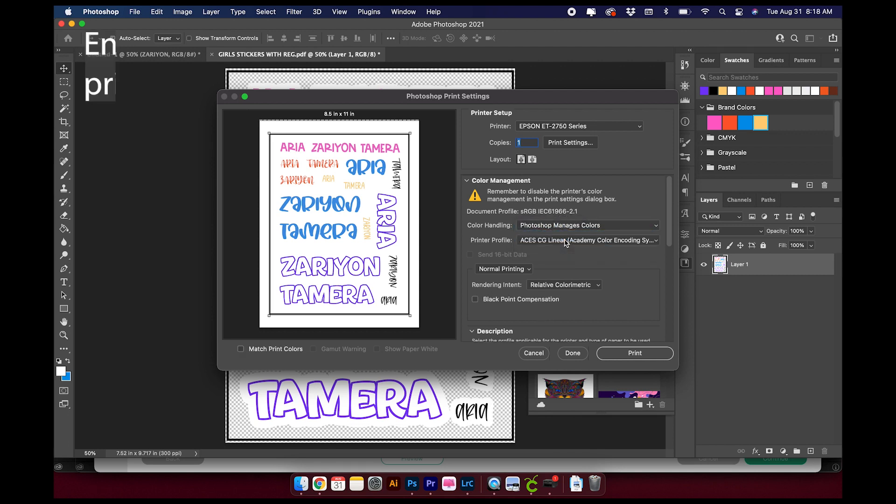
click(588, 240)
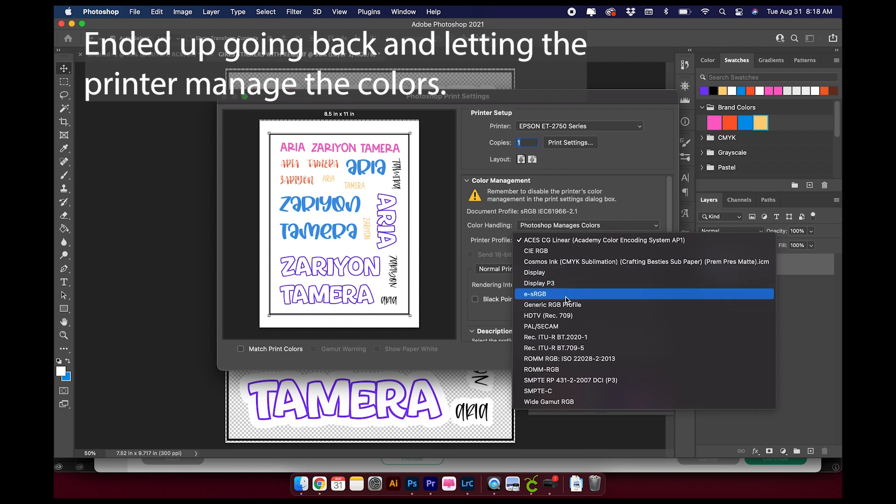
mouse_move(577, 245)
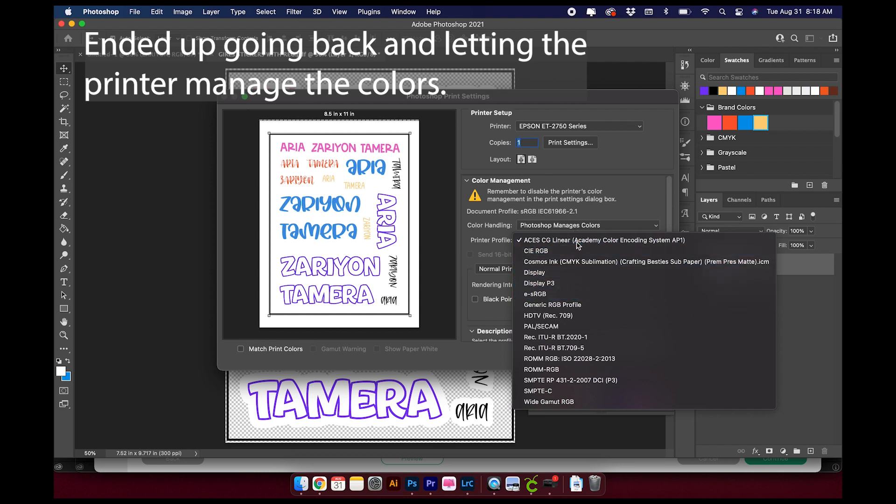
click(603, 240)
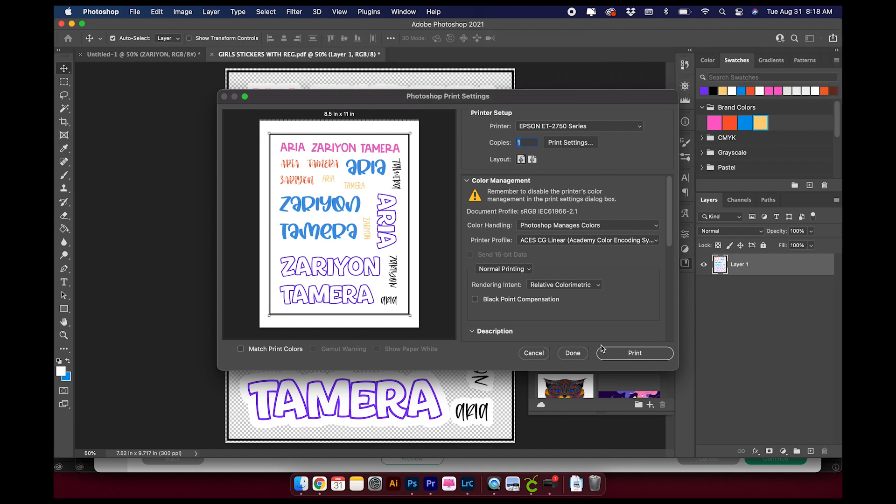
mouse_move(613, 357)
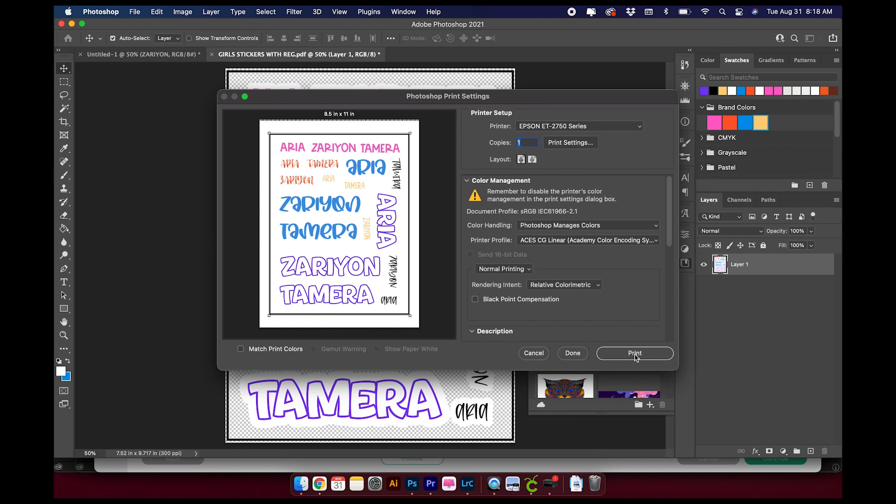
click(635, 354)
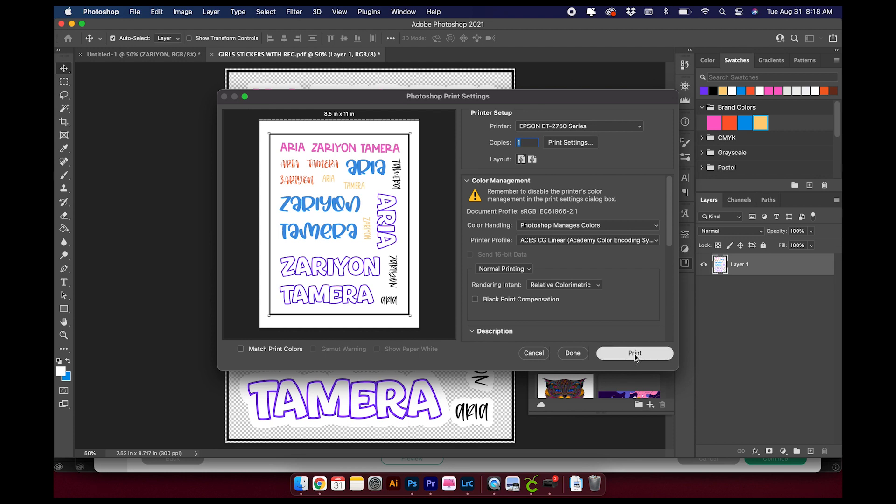